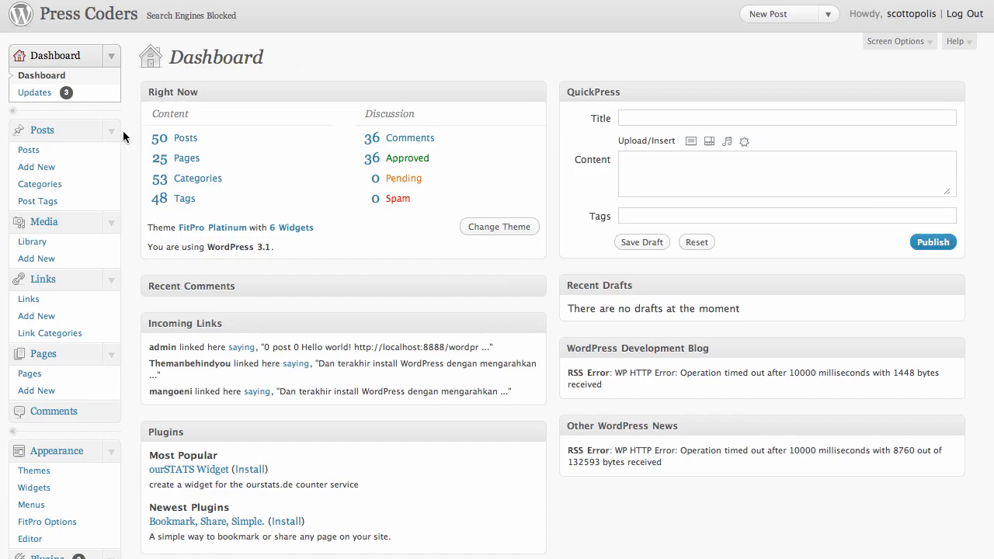
- Search the plugin installer for 'all in' and pick the All in One SEO suggestion
scroll(down, 3)
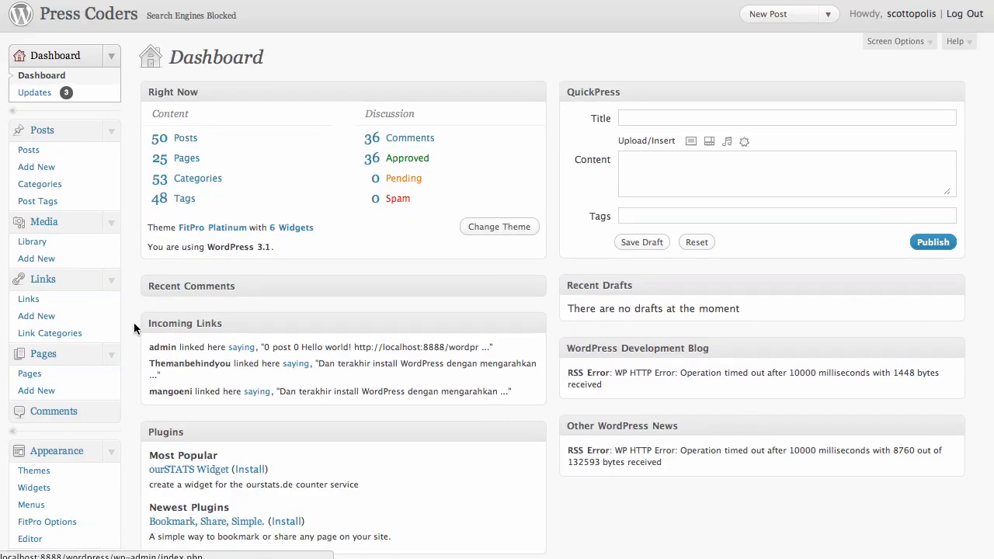
scroll(down, 3)
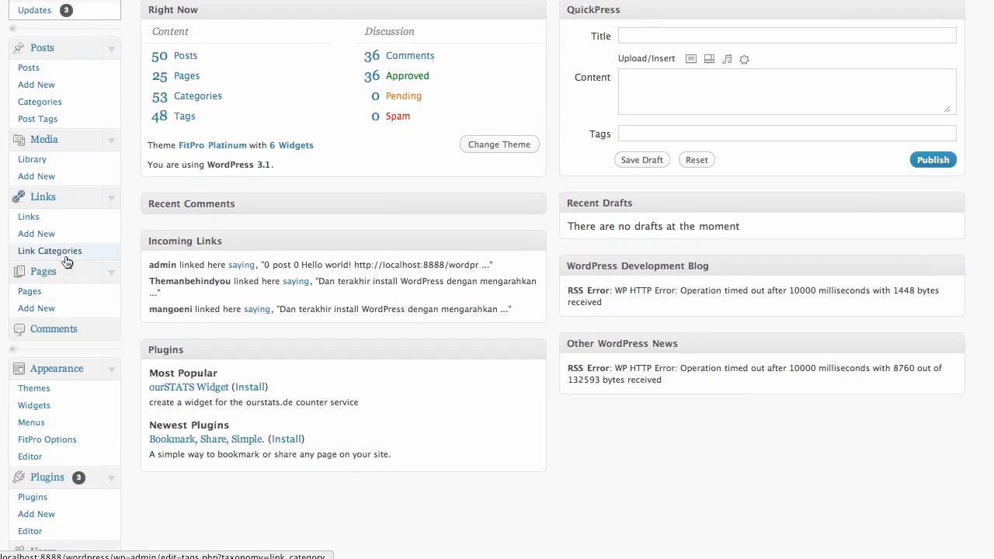
scroll(down, 3)
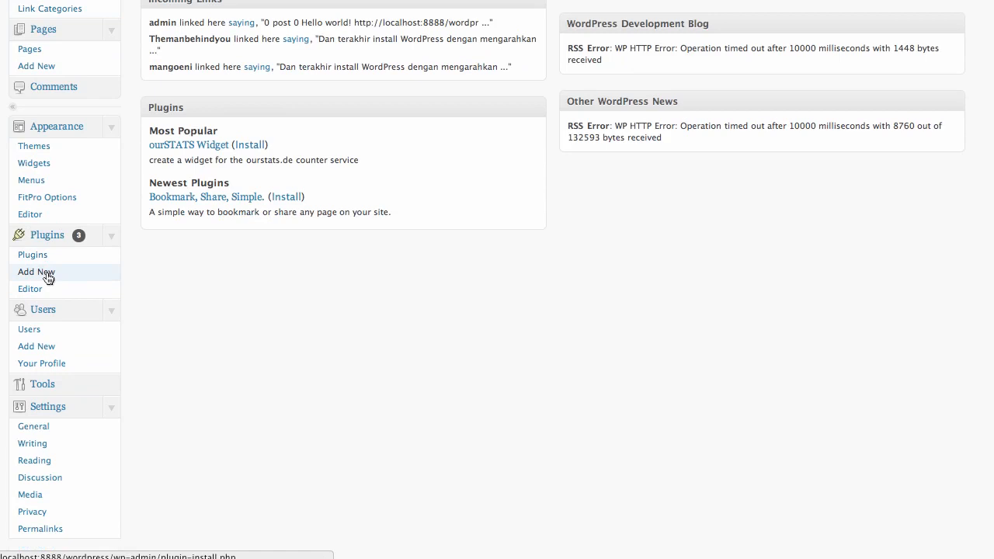
click(36, 272)
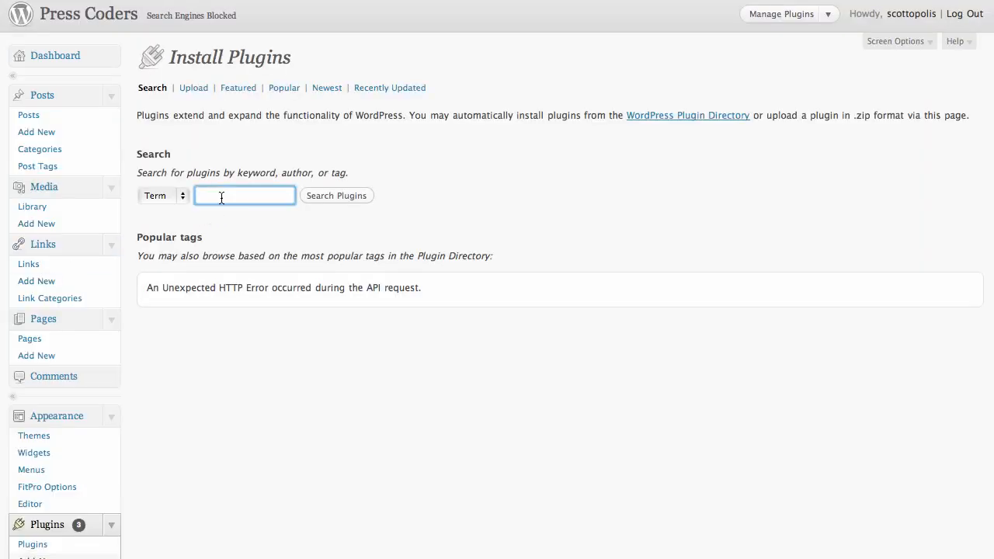
text(all in)
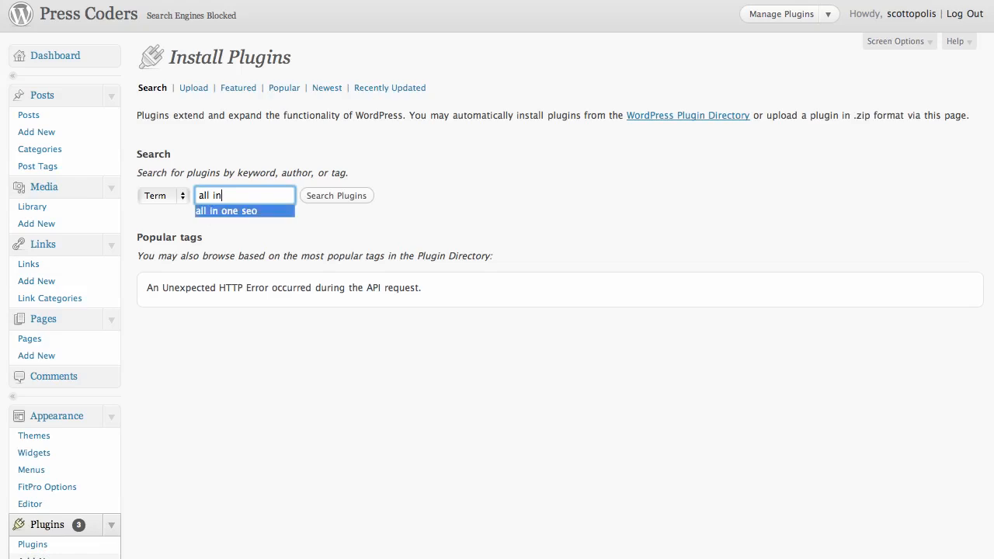
click(225, 211)
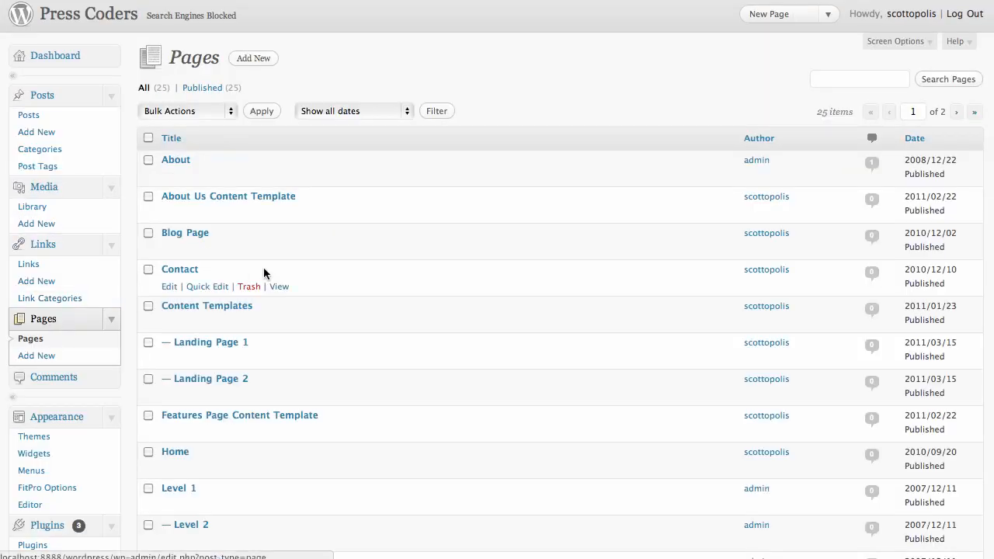
- Open the Features Page Content Template page in the page editor
scroll(down, 3)
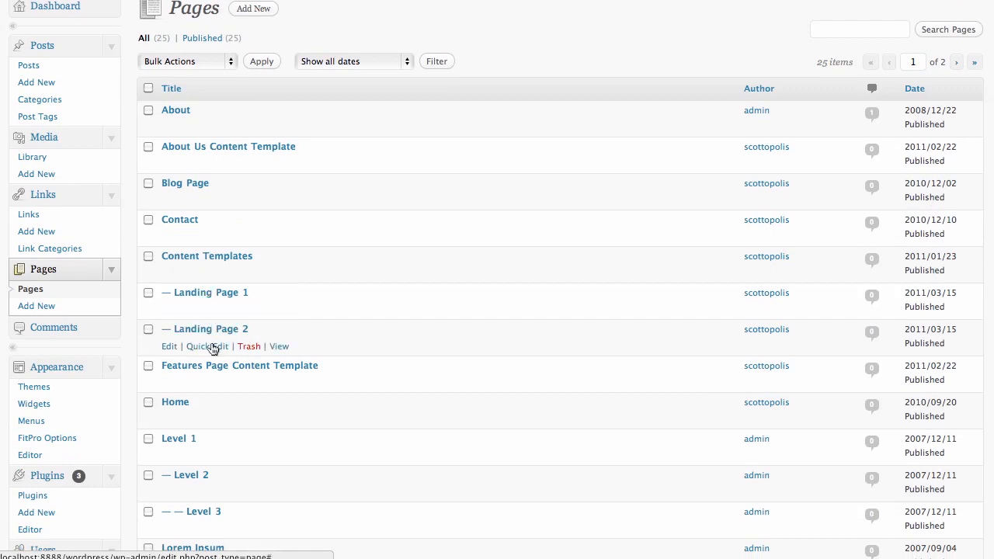
mouse_move(210, 364)
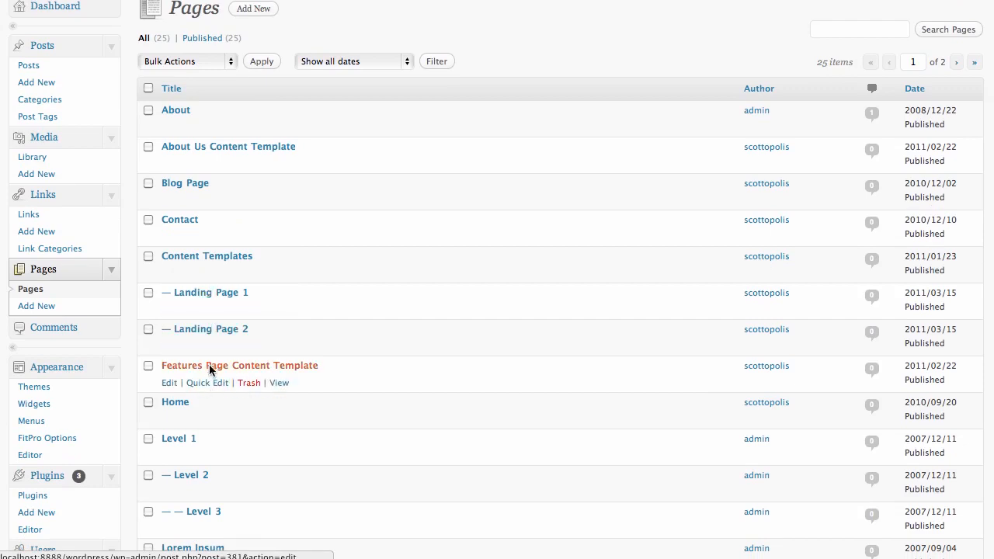
click(239, 365)
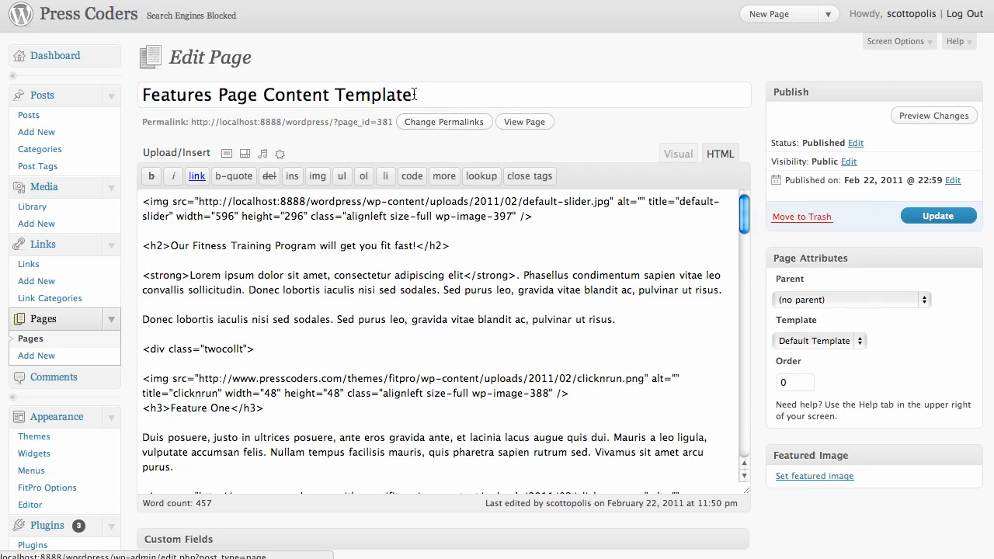
- Replace the old page title with 'Fitness Program for Women'
triple_click(276, 95)
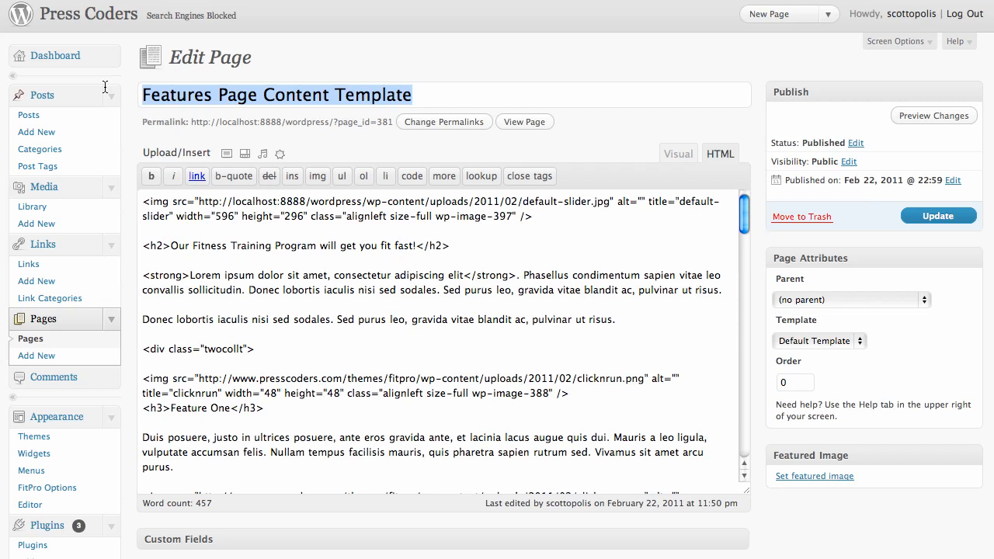
text(F)
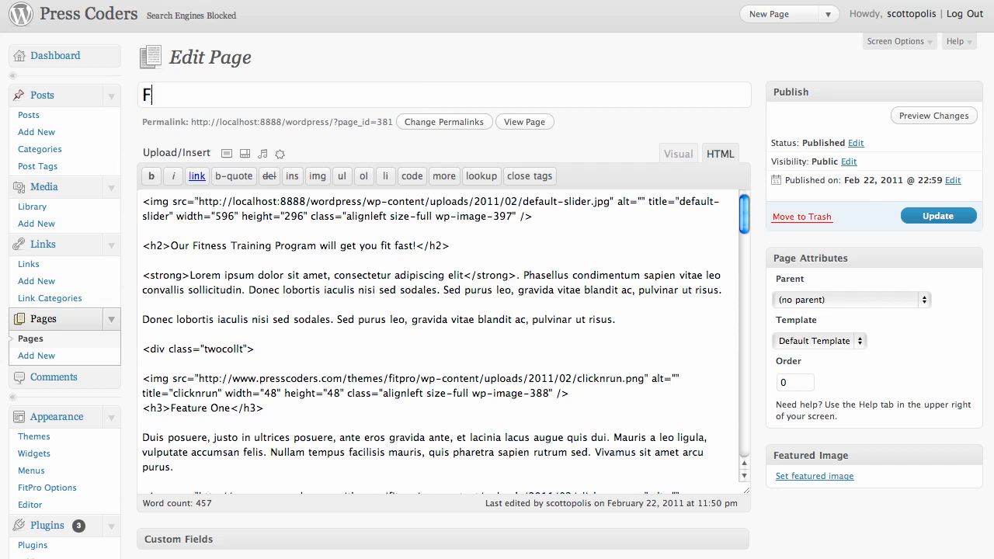
text(itness Program for Wom)
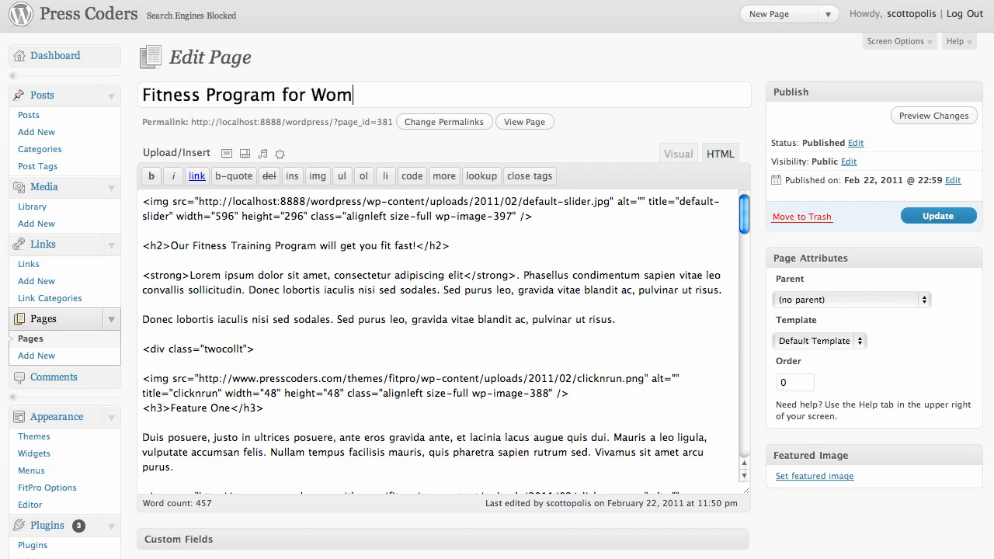
text(en)
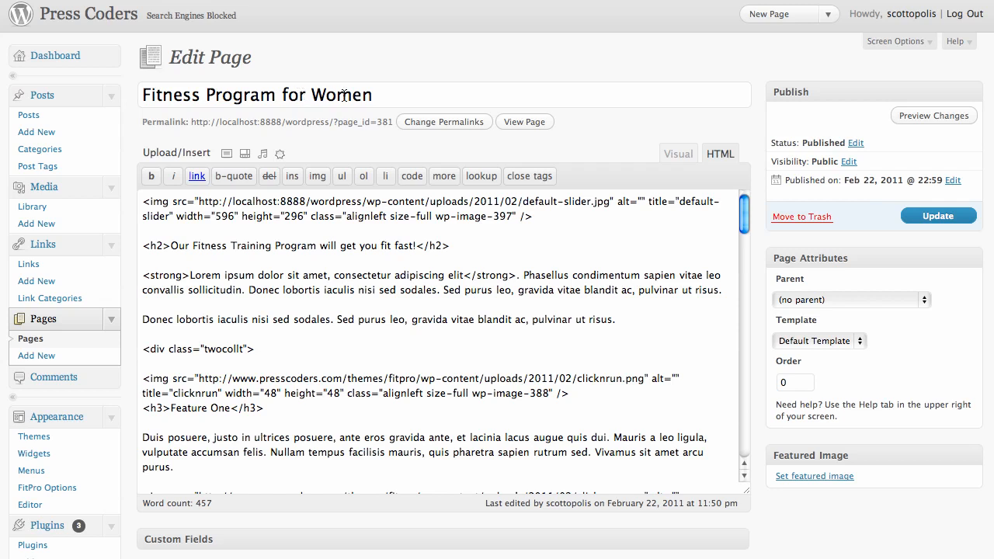
scroll(down, 3)
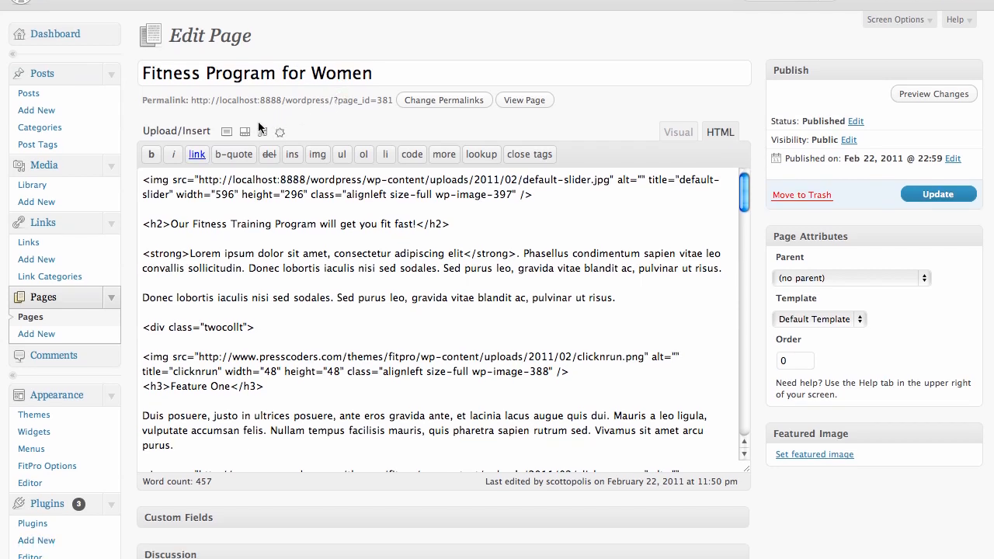
click(373, 73)
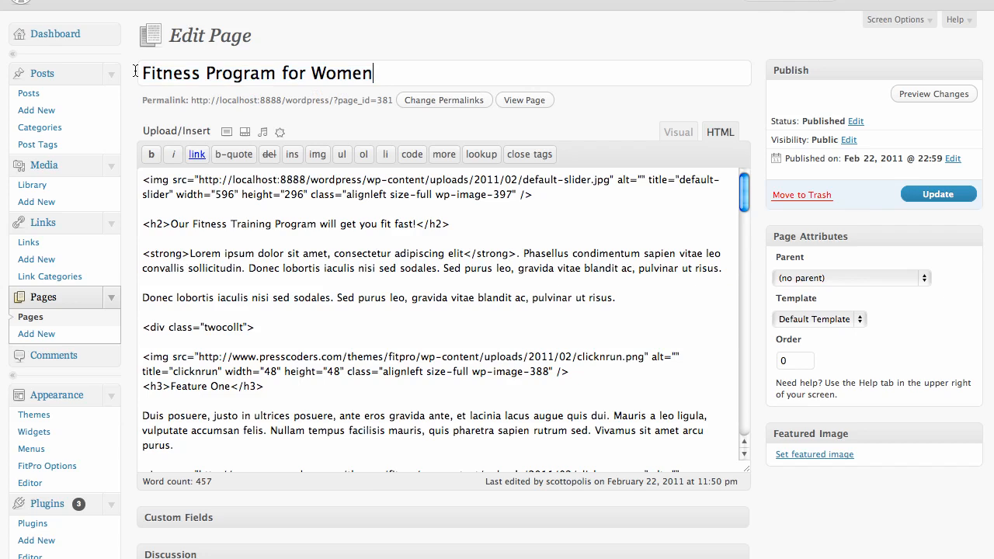
mouse_move(140, 115)
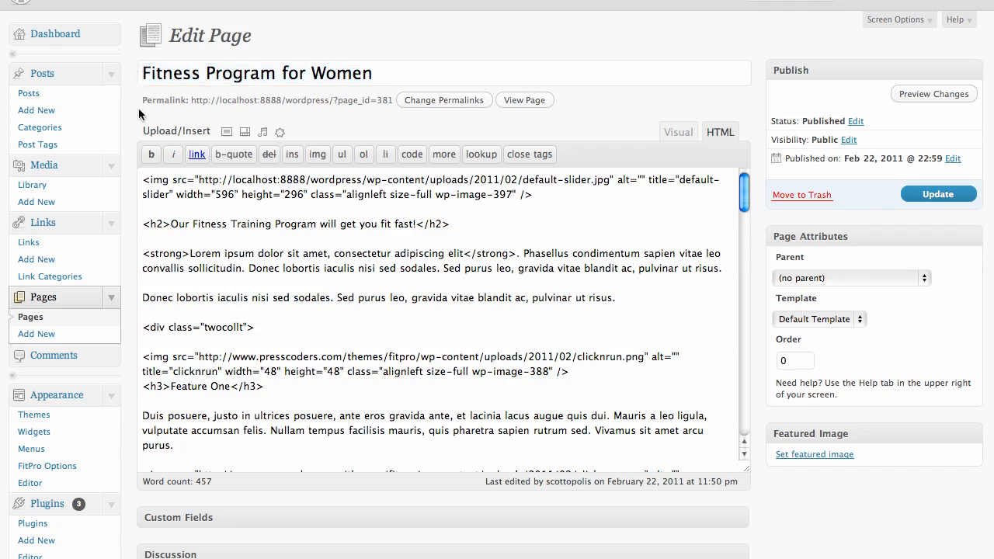
- Review the new title by selecting, deselecting and re-placing the cursor in it
triple_click(256, 73)
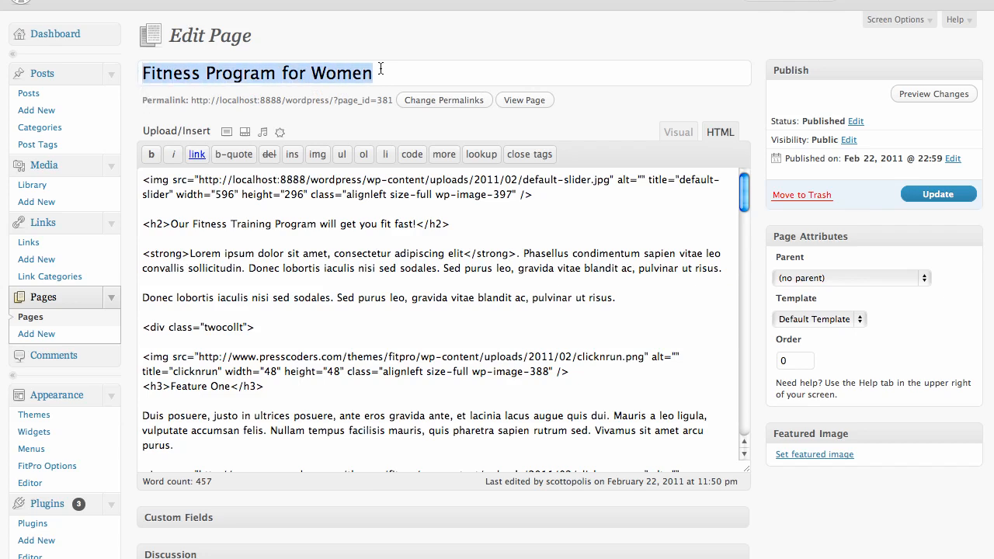
click(396, 73)
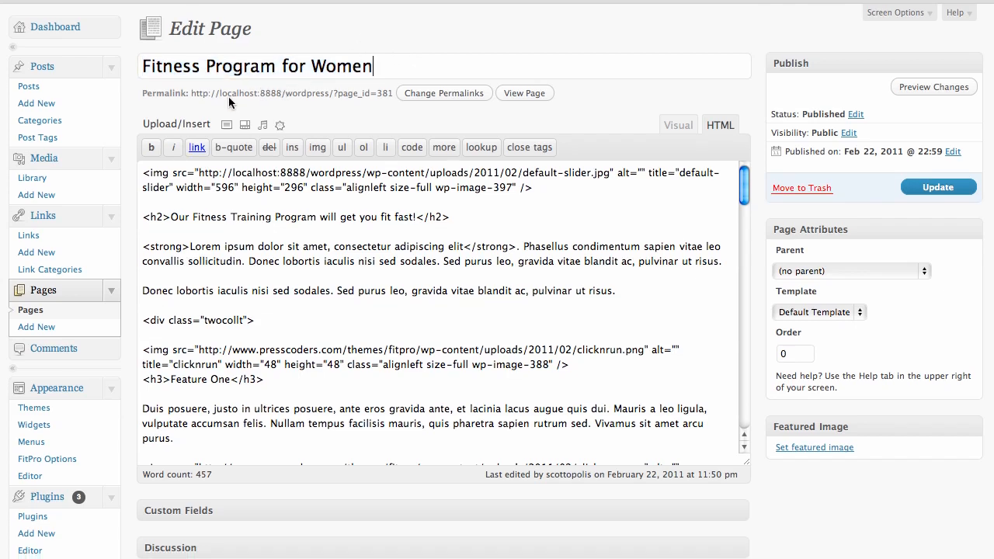
click(144, 66)
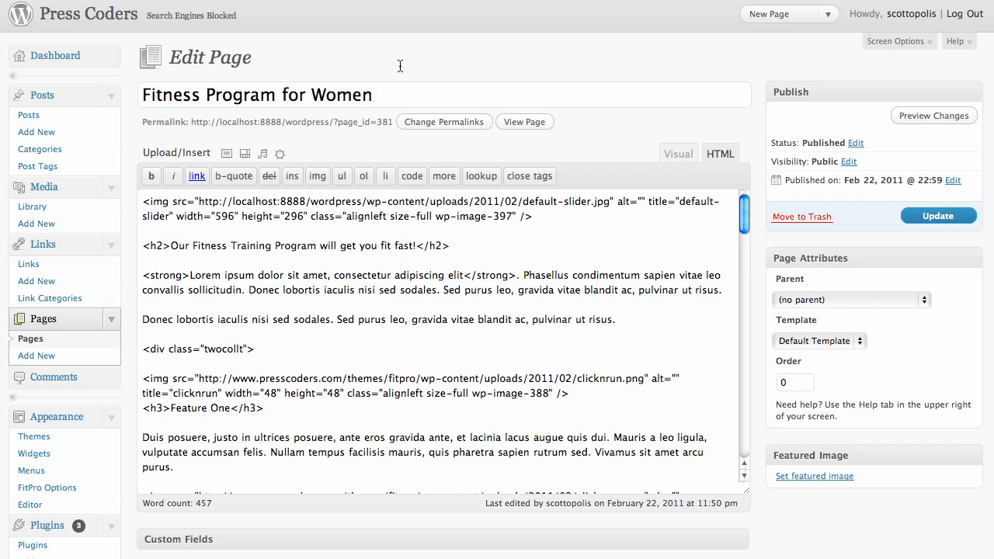
click(371, 95)
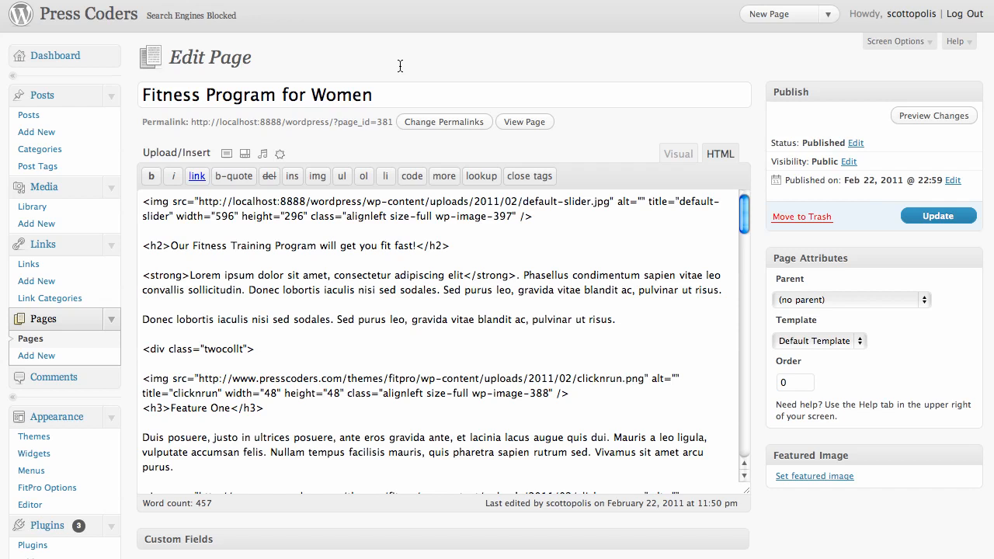
click(371, 95)
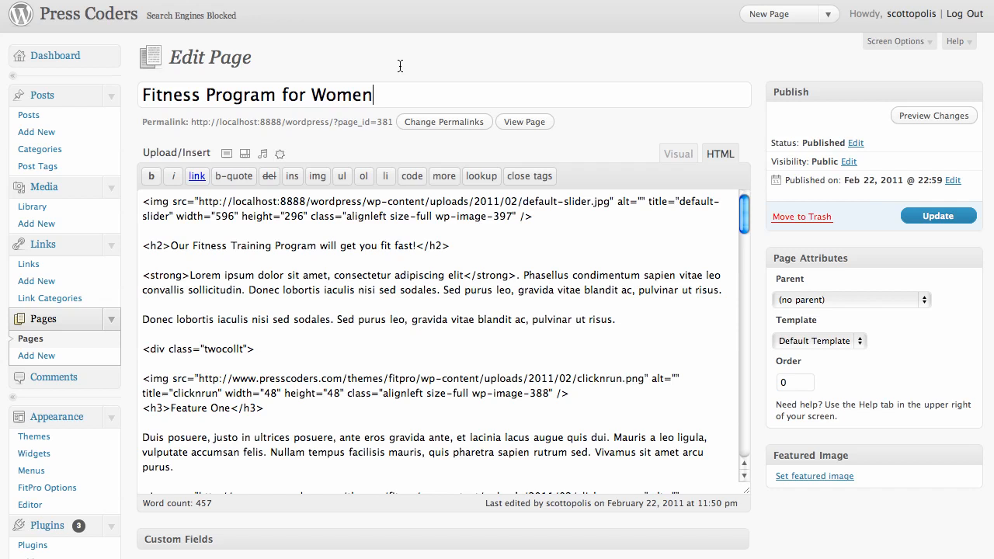
mouse_move(380, 93)
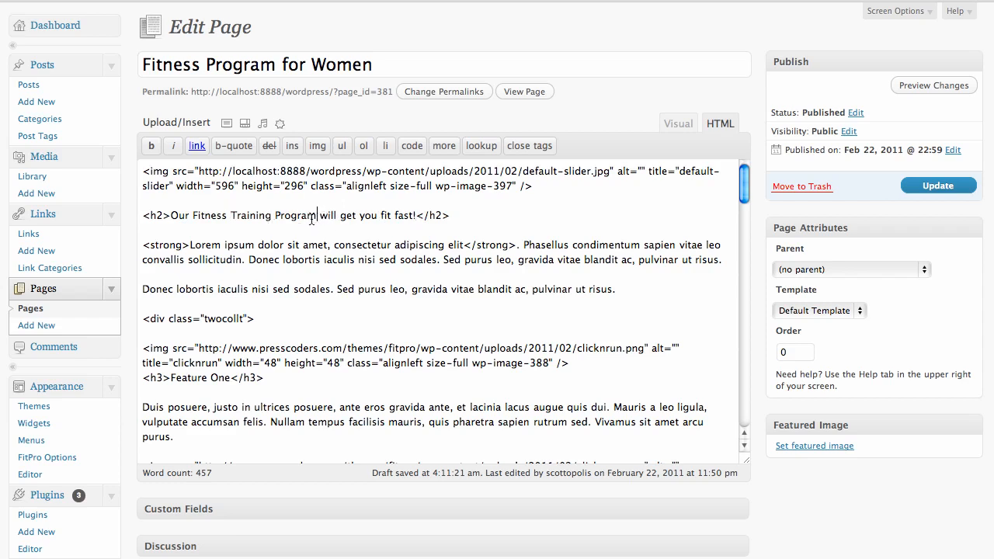
drag(193, 214, 317, 214)
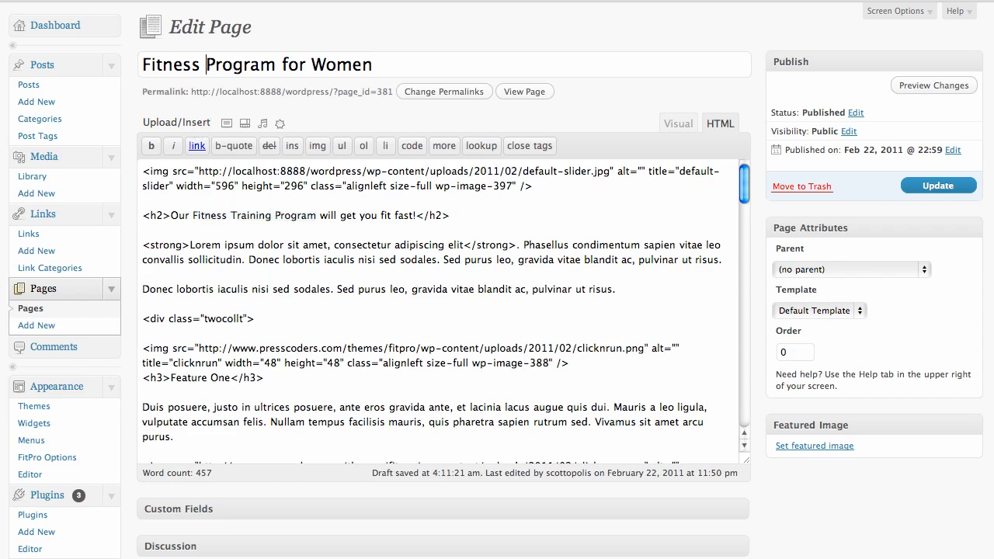
text(Training)
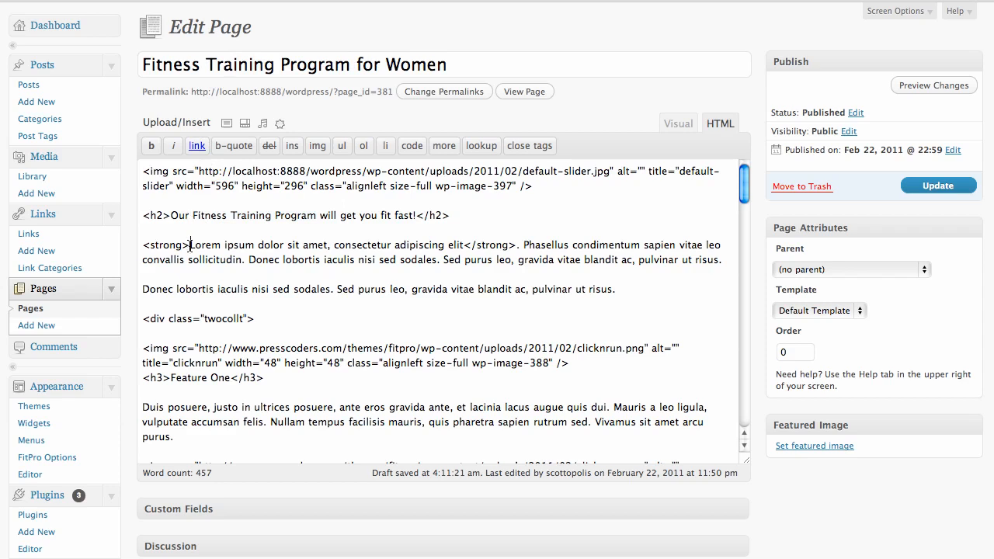
text(This is hte b)
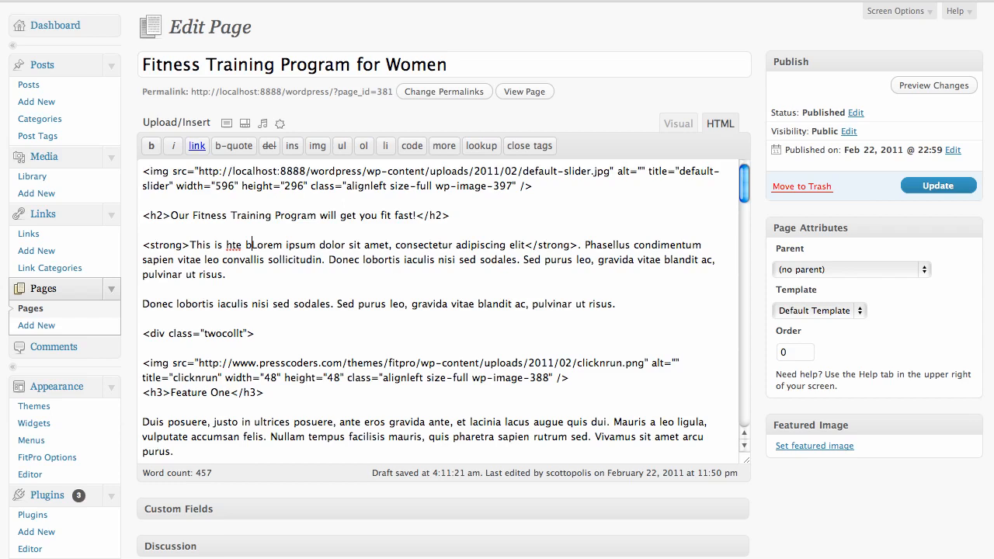
text(the best)
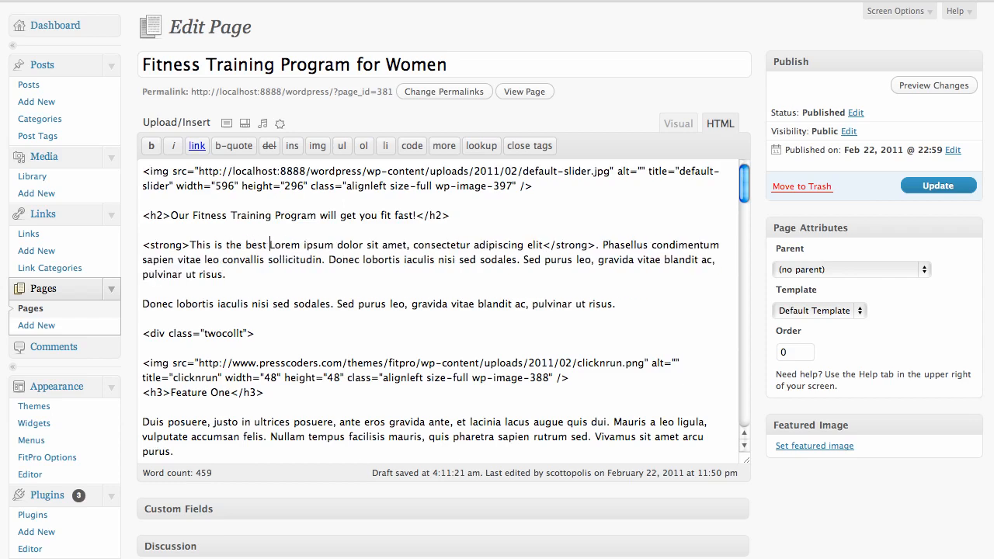
text(fitness program for)
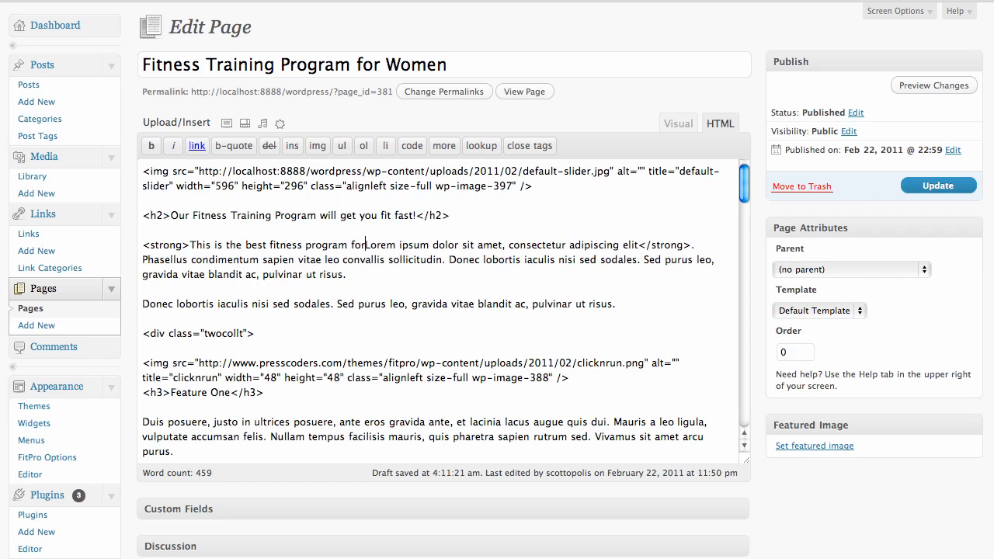
text(women)
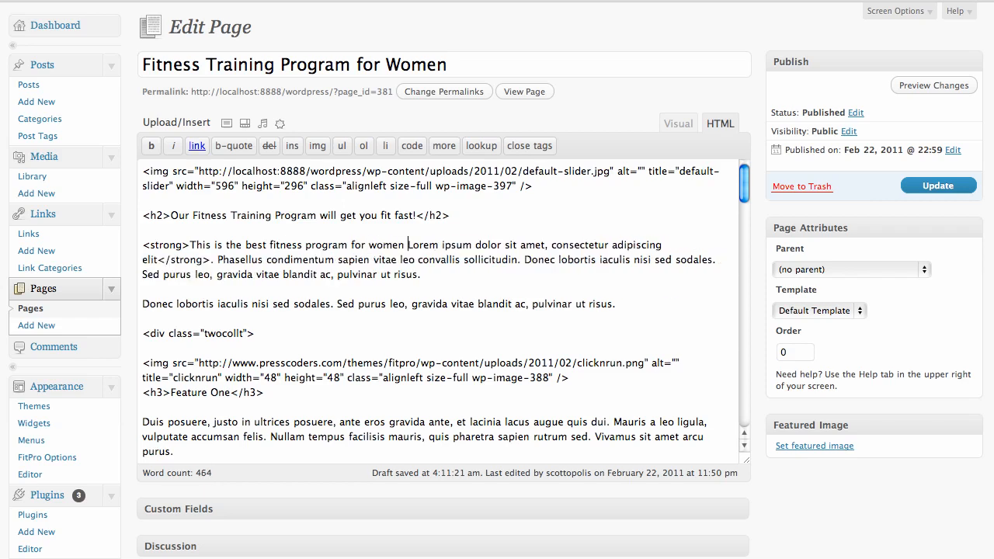
text(in the county)
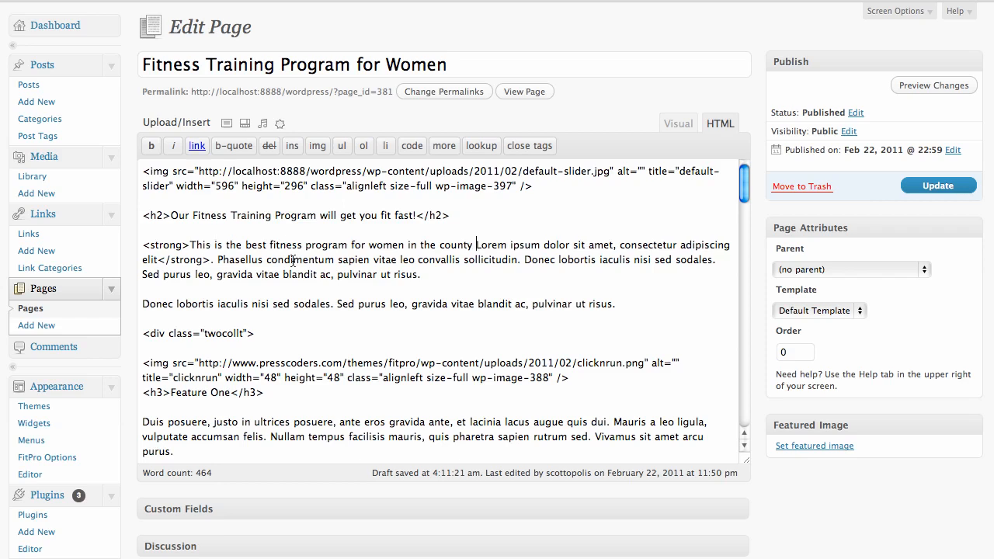
drag(242, 244, 330, 244)
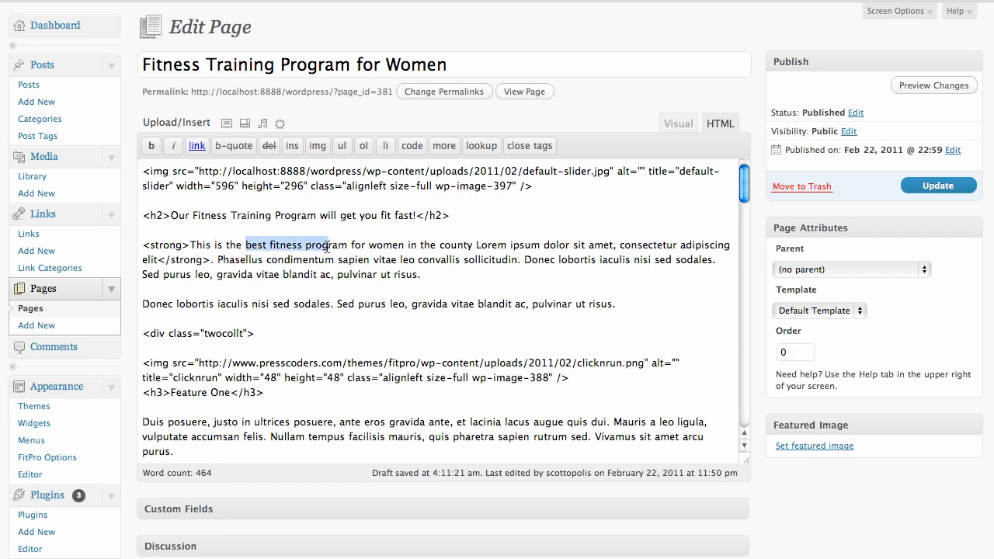
click(404, 250)
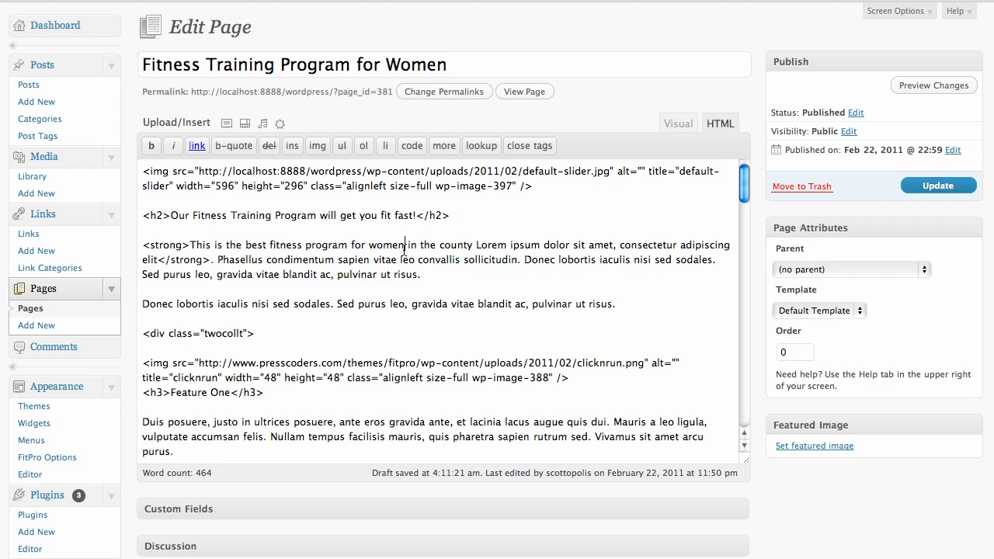
mouse_move(133, 270)
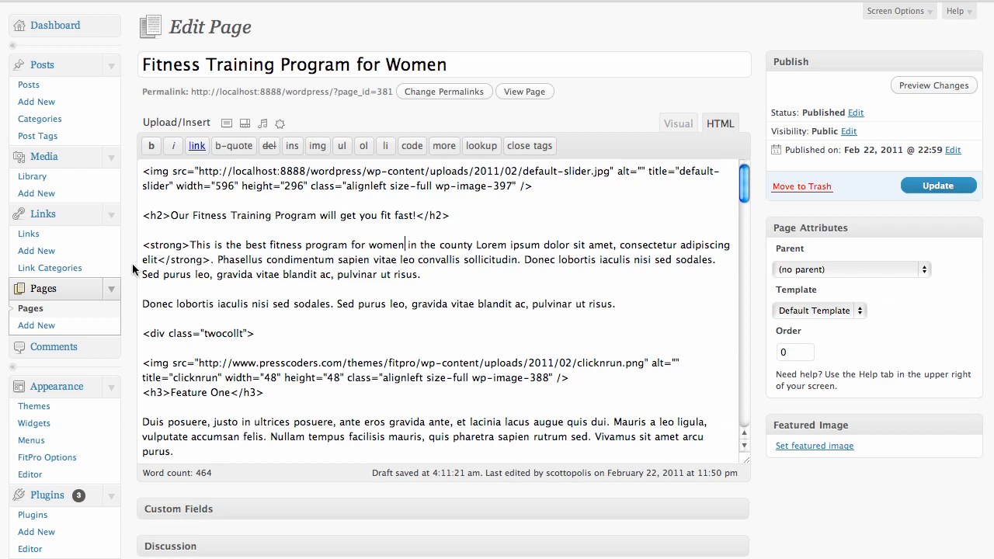
scroll(down, 3)
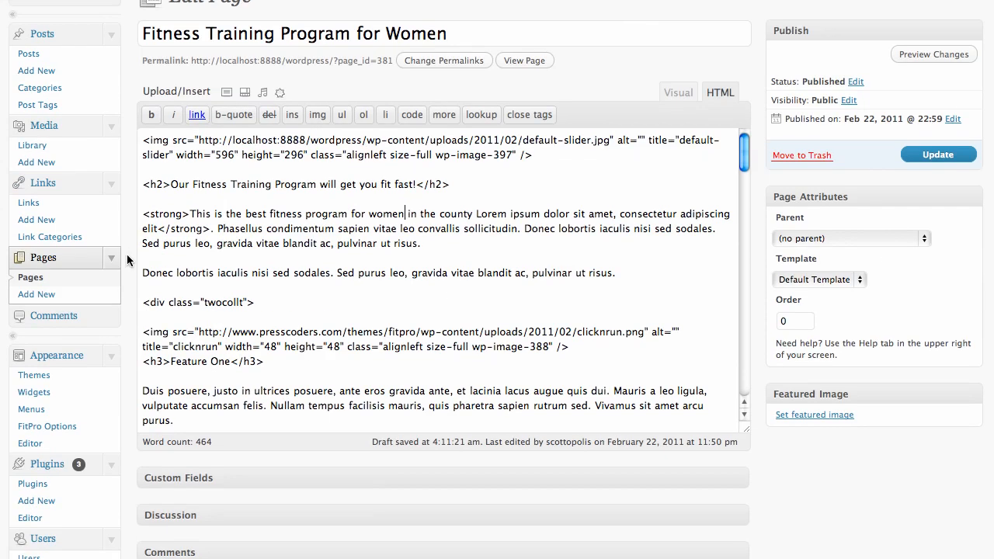
mouse_move(404, 178)
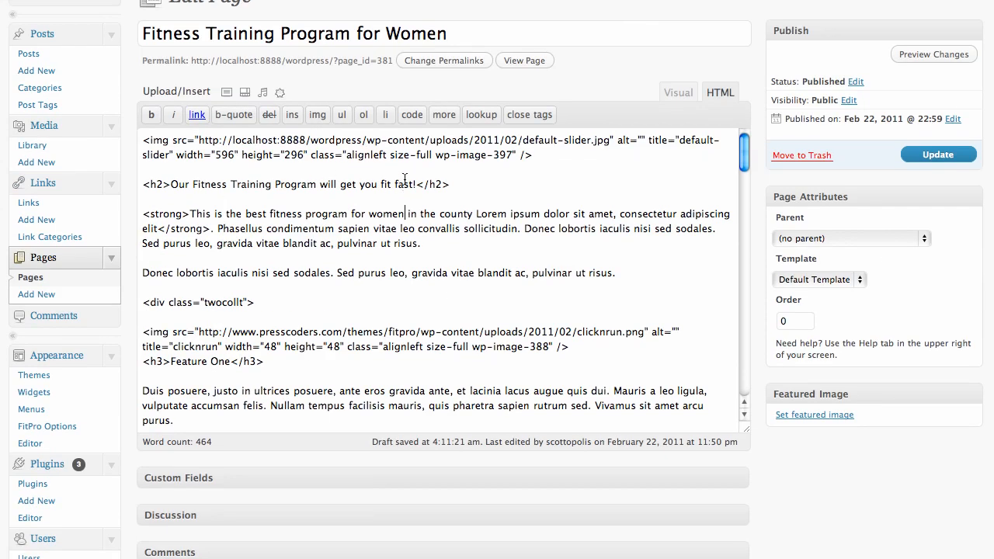
mouse_move(373, 178)
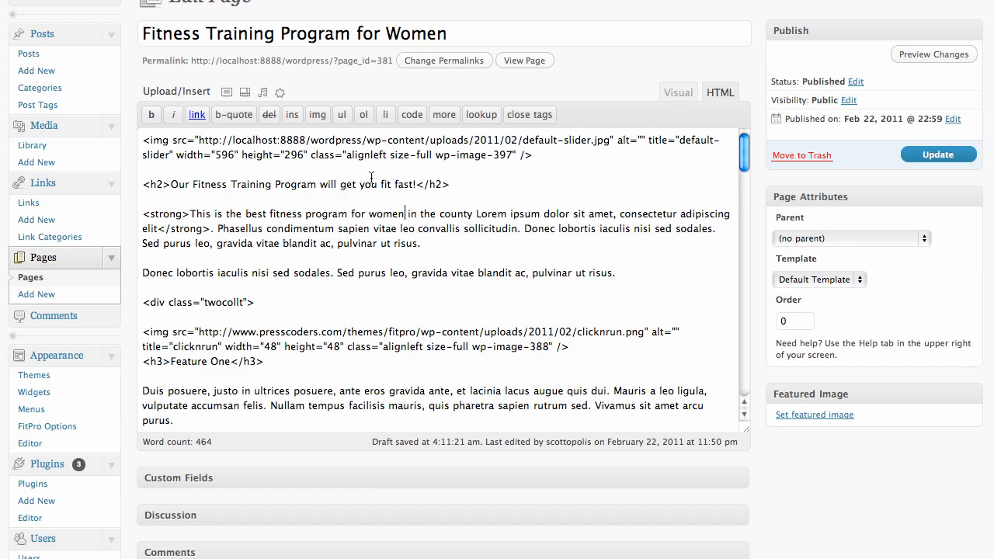
triple_click(293, 34)
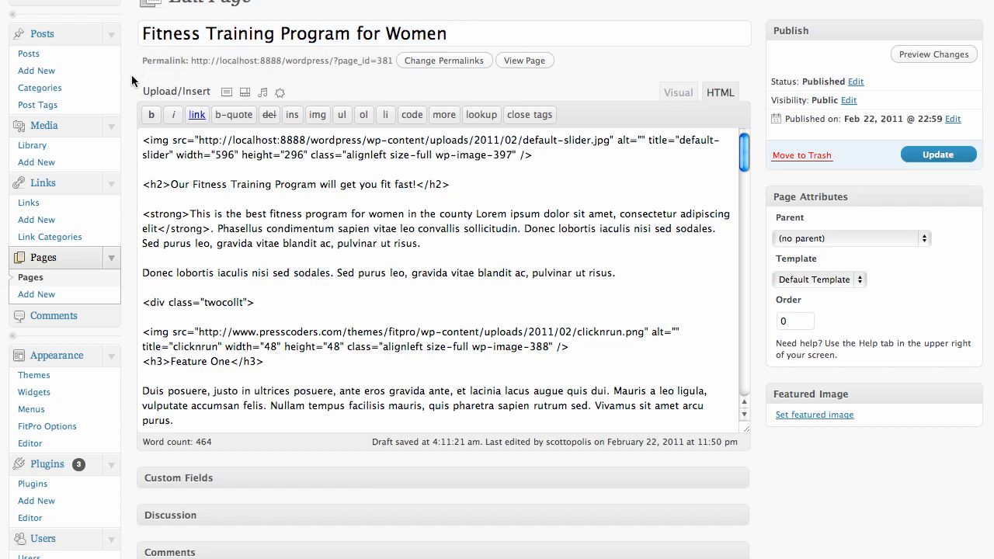
- Enter 'Fitness Training Program for Women | Pre...' as the FitPro SEO page title
scroll(down, 3)
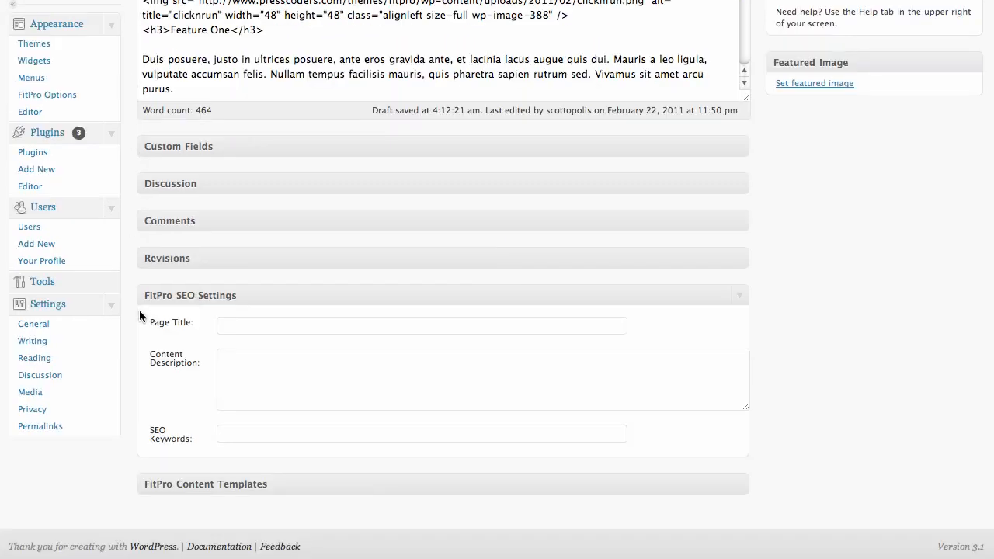
click(423, 325)
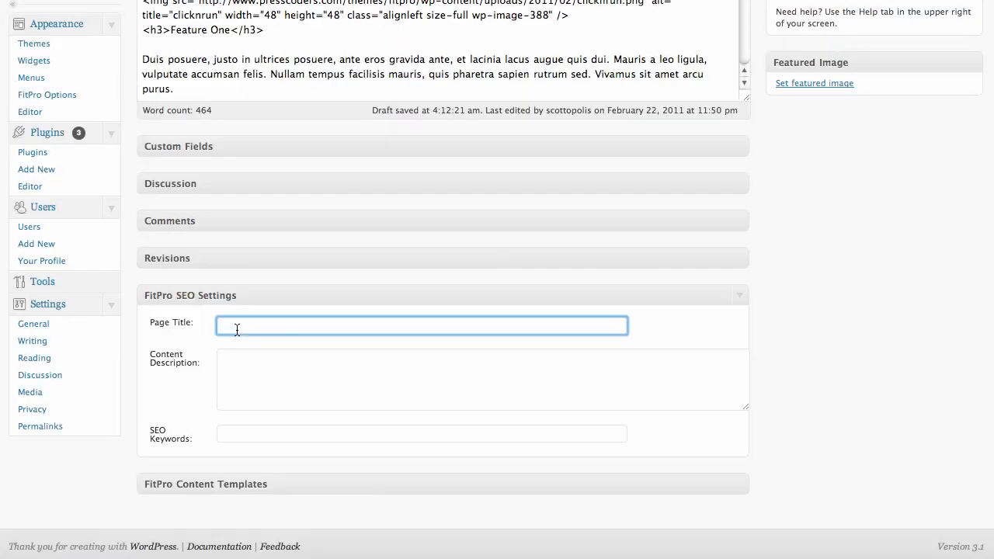
text(Fitness Training Program for Women)
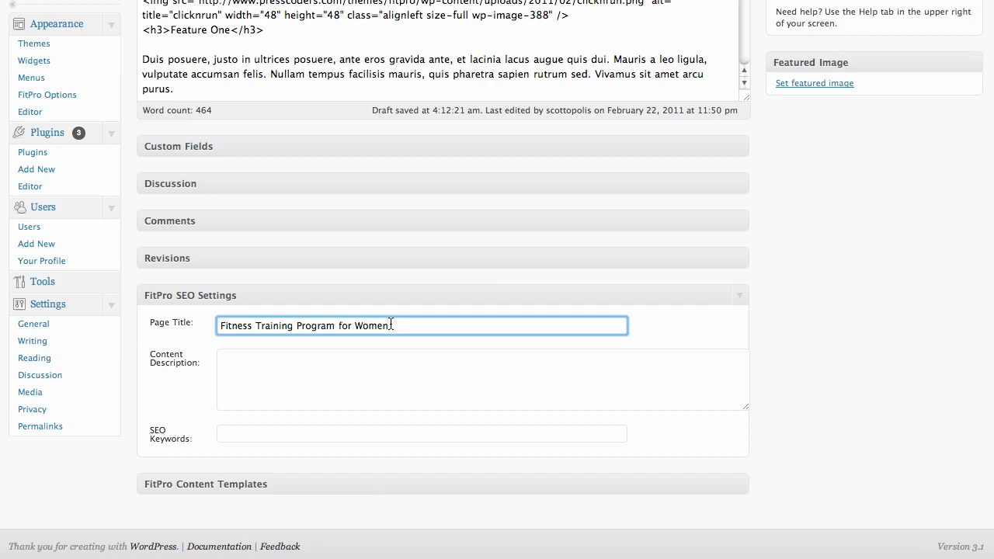
mouse_move(430, 295)
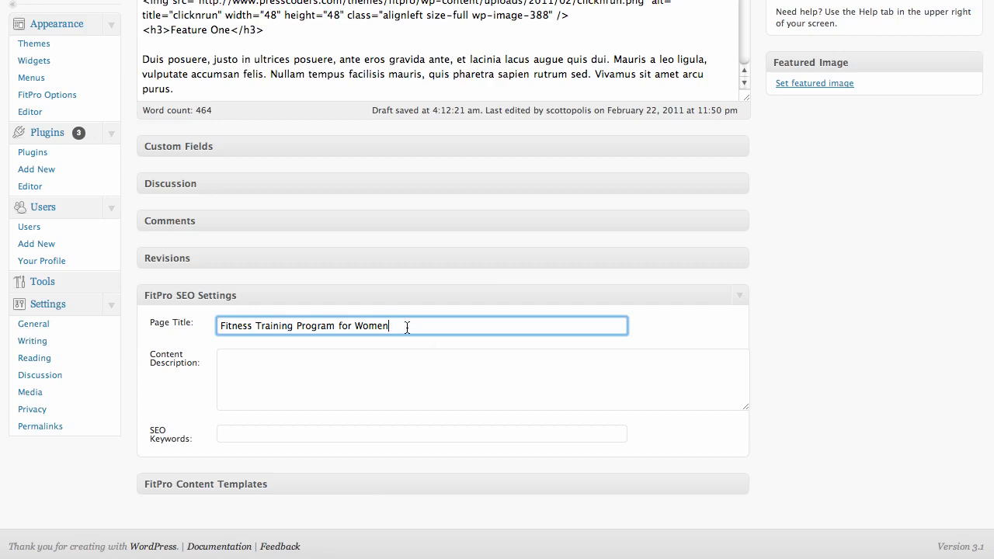
text(| Press Coders)
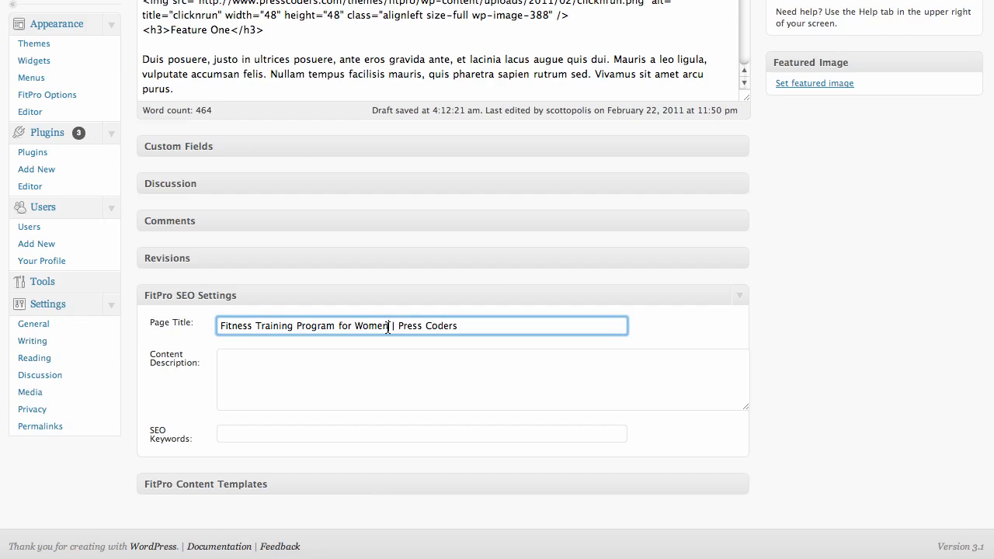
- Insert ', Workout for Women' into the SEO title before the Press Coders suffix
text(,)
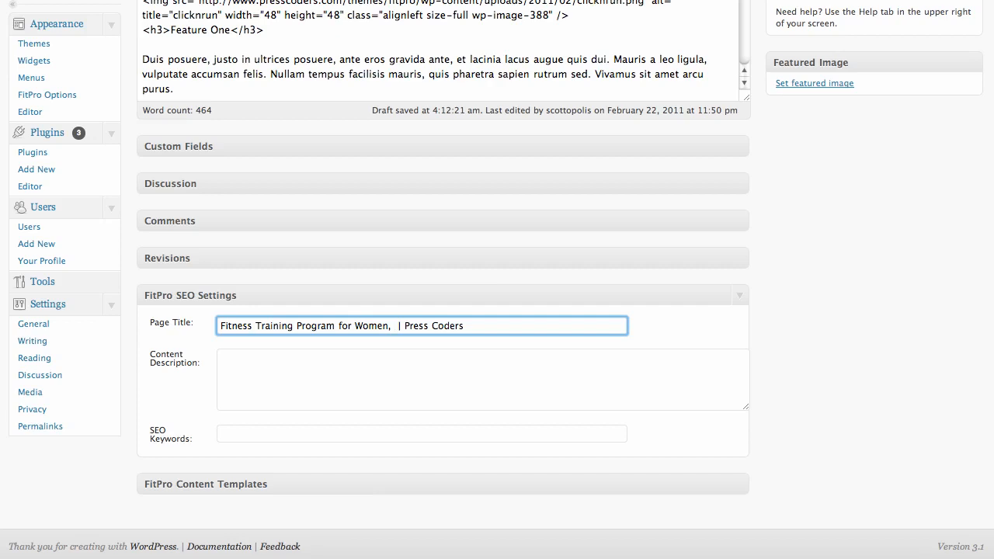
text(W)
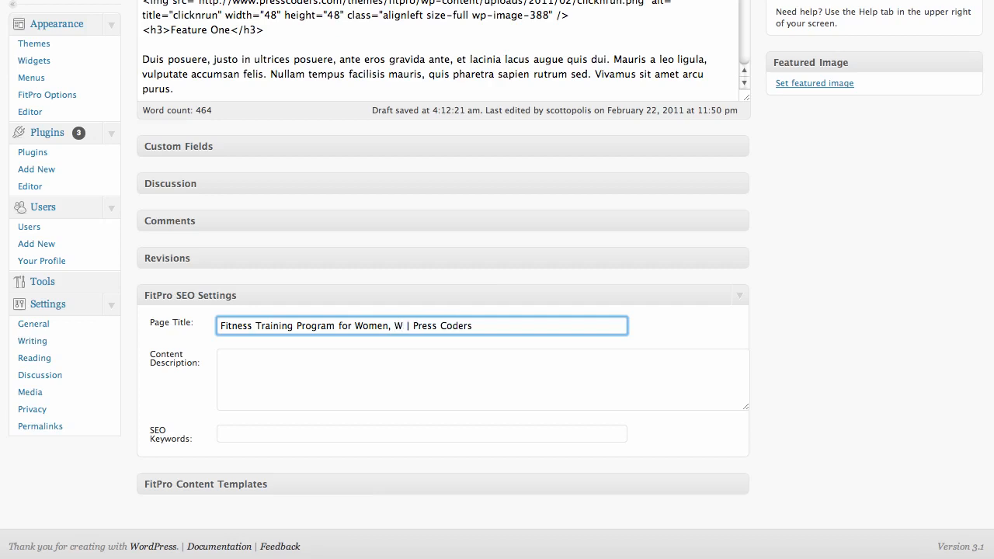
key(Backspace)
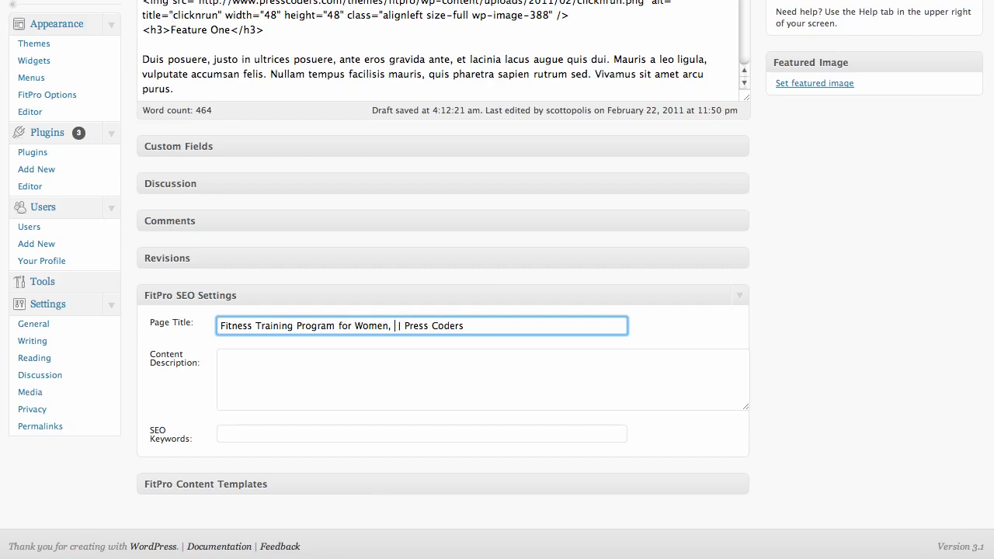
text(Workout for)
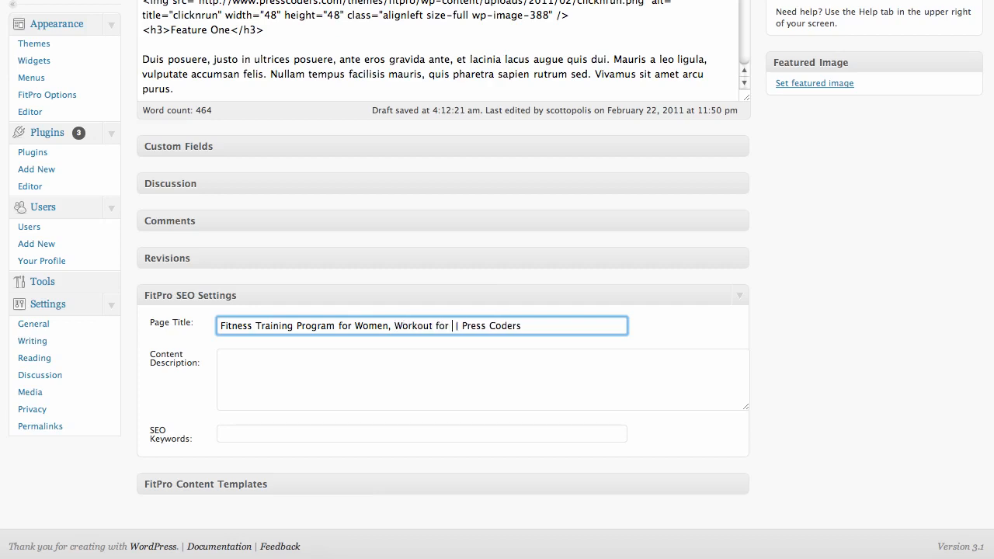
text(Women)
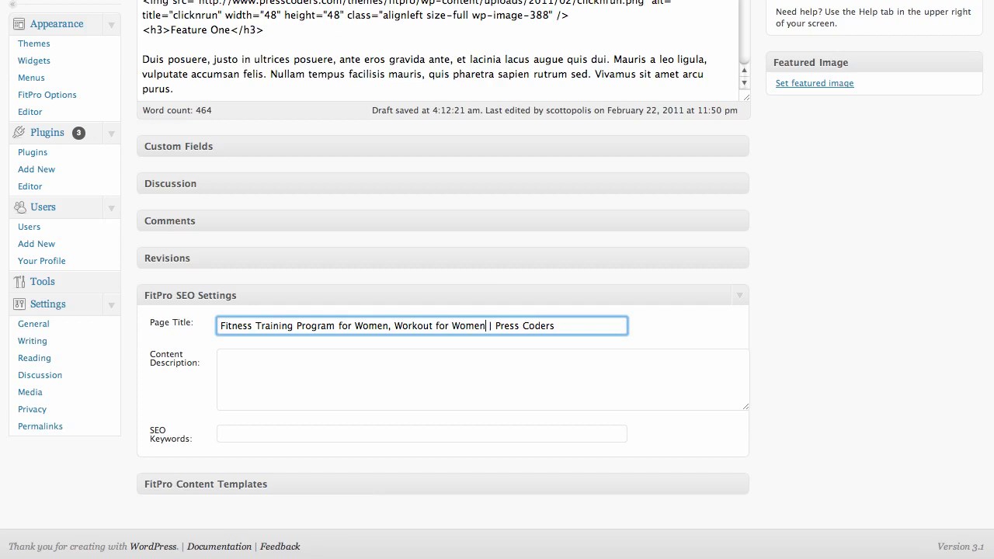
click(356, 326)
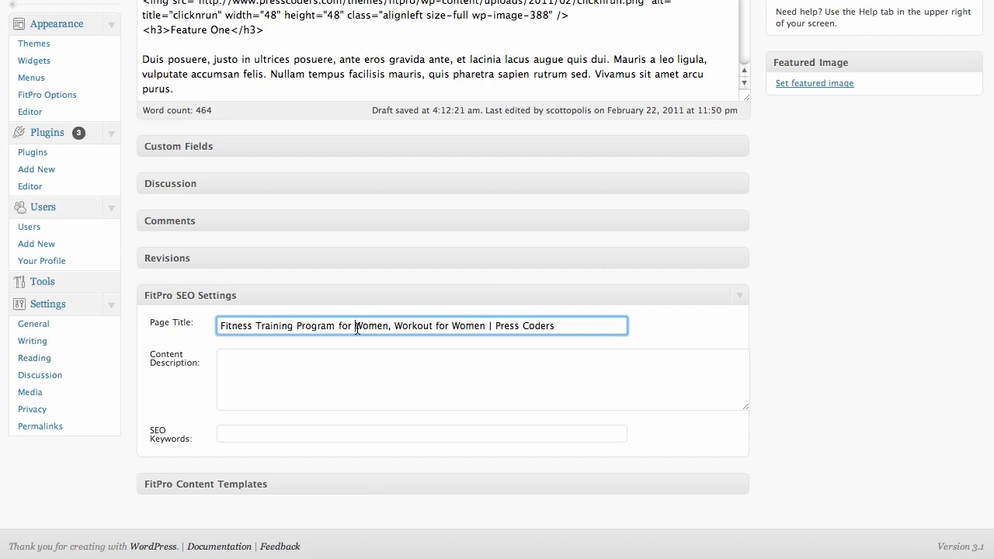
double_click(370, 326)
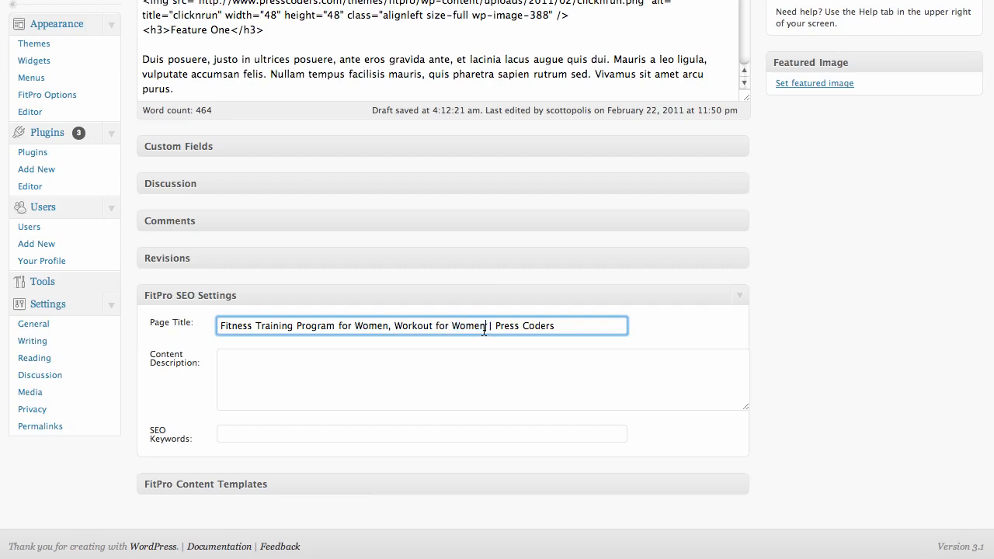
click(481, 379)
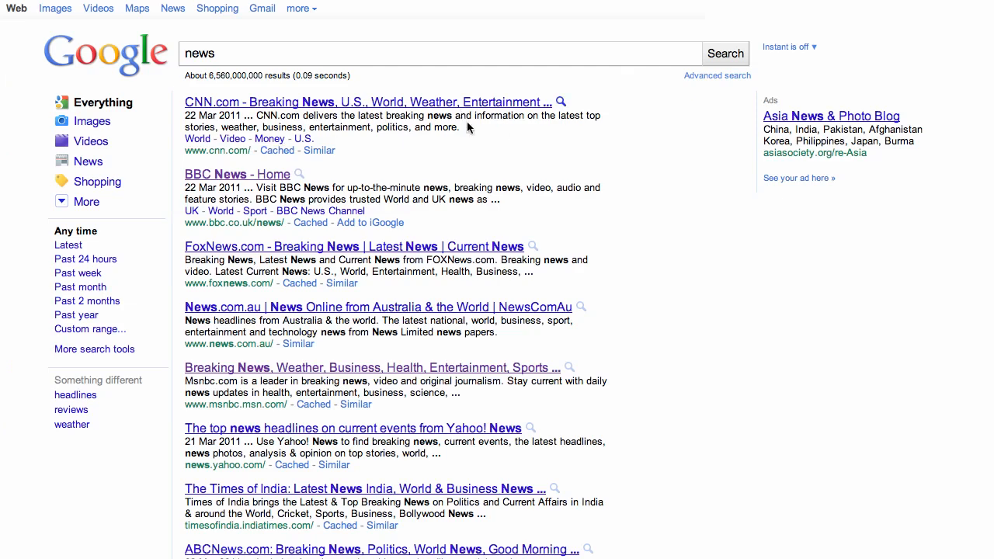
drag(183, 115, 461, 127)
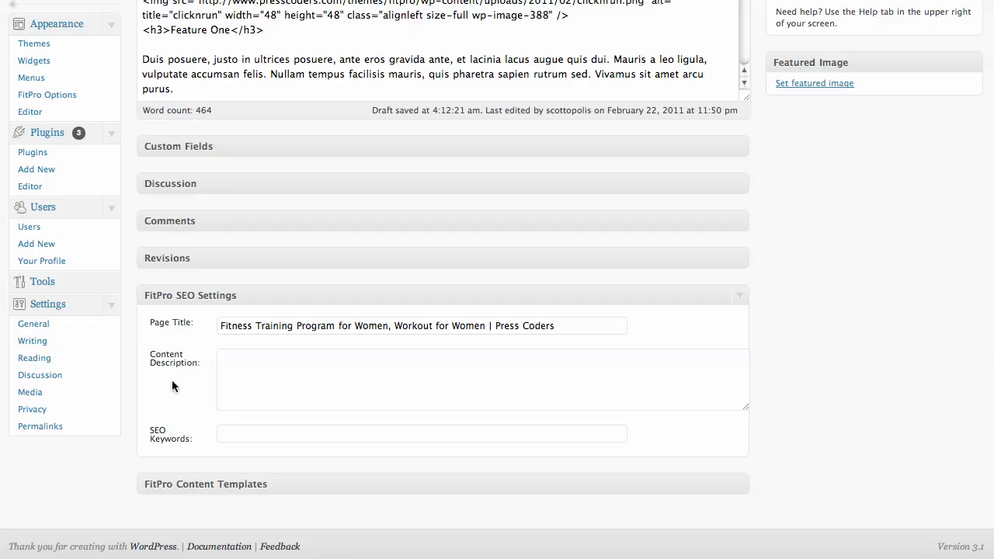
- Fill the SEO content description with 'Enticing to make people click through...'
click(481, 379)
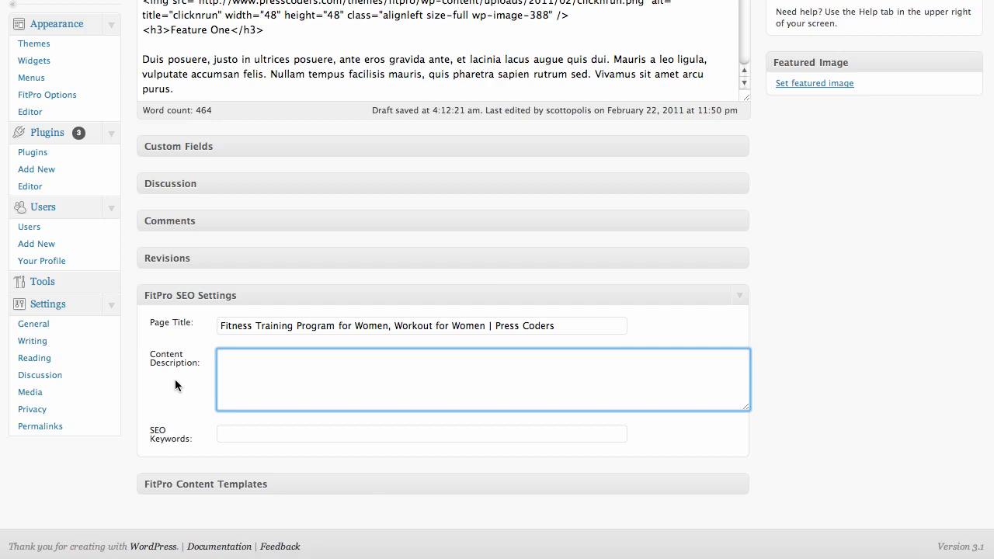
text(Enticing)
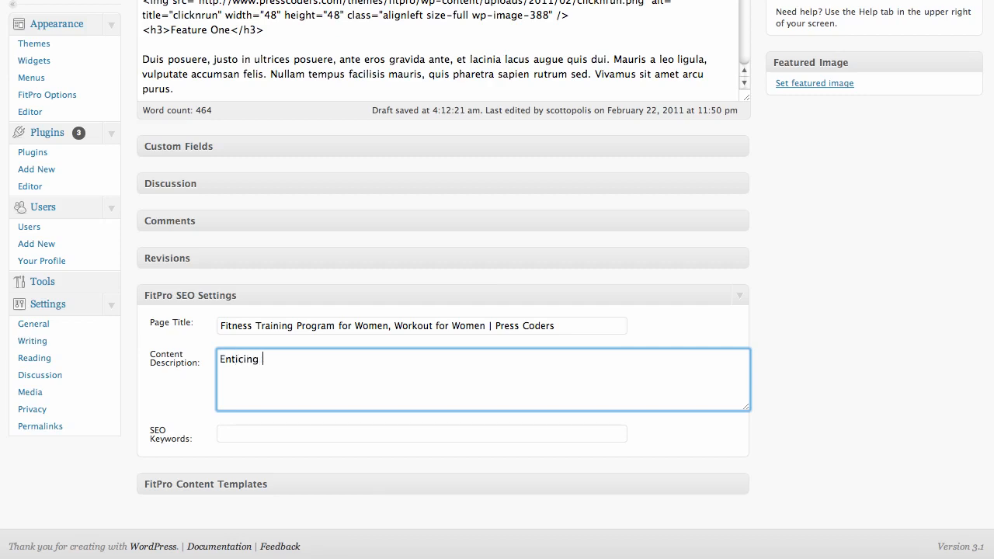
text(to make)
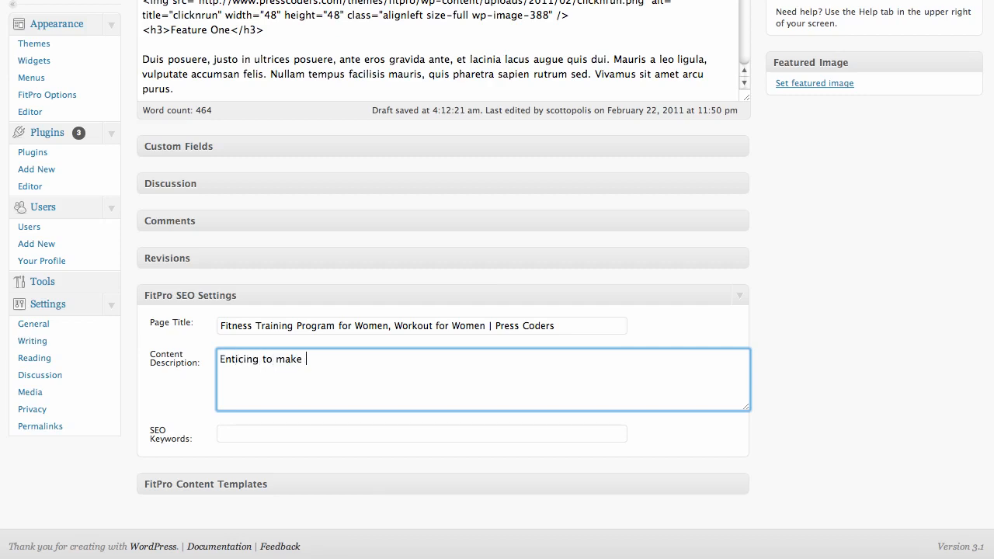
text(people click through...)
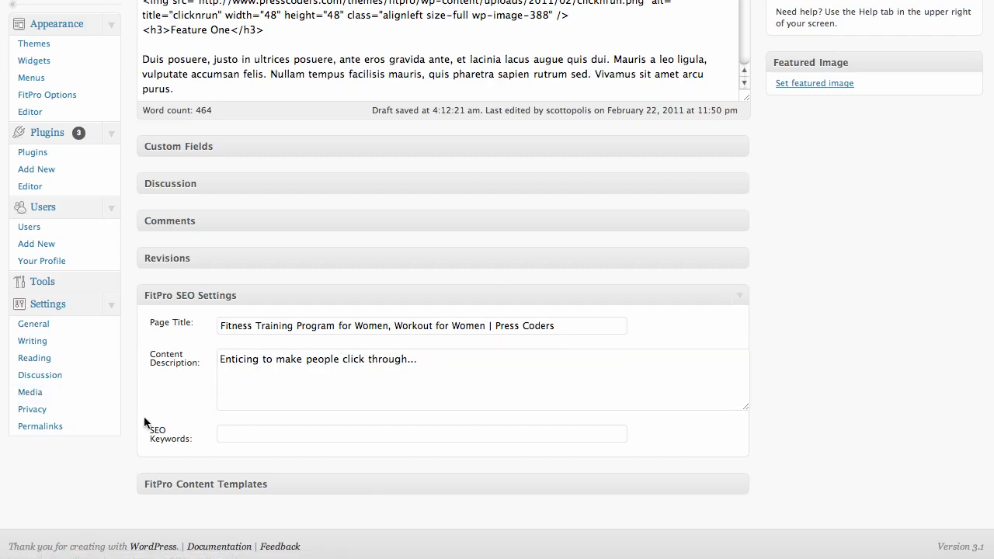
mouse_move(194, 312)
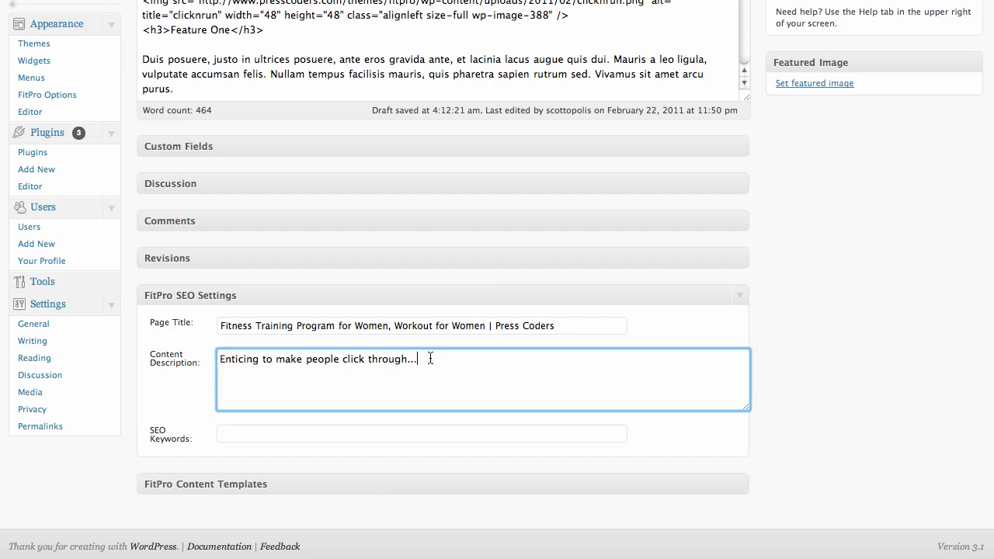
click(422, 433)
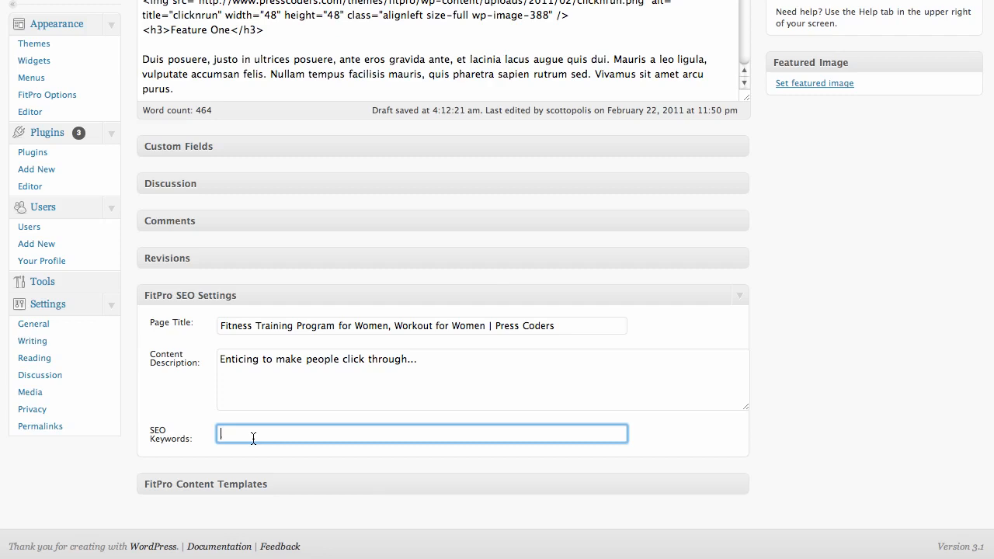
mouse_move(171, 390)
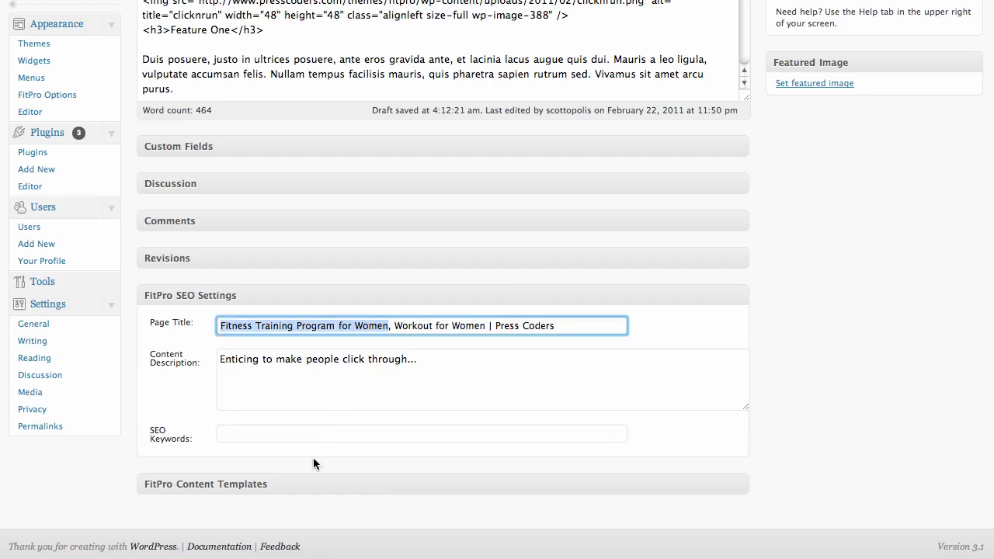
- Enter the SEO keywords 'Fitness Training Program for Women, workout for women, women's workout'
text(Fitness Training Program for Women,)
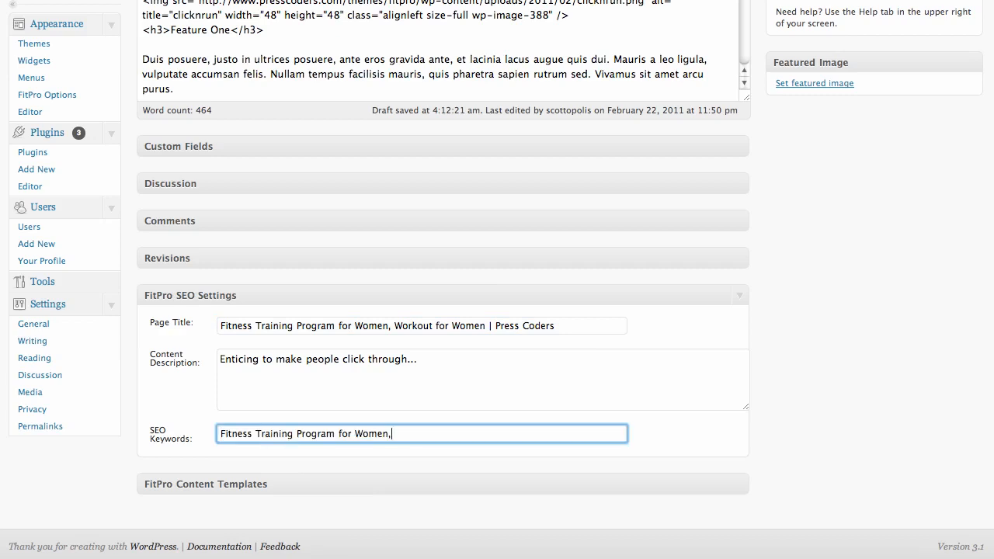
text(workout for women, wo)
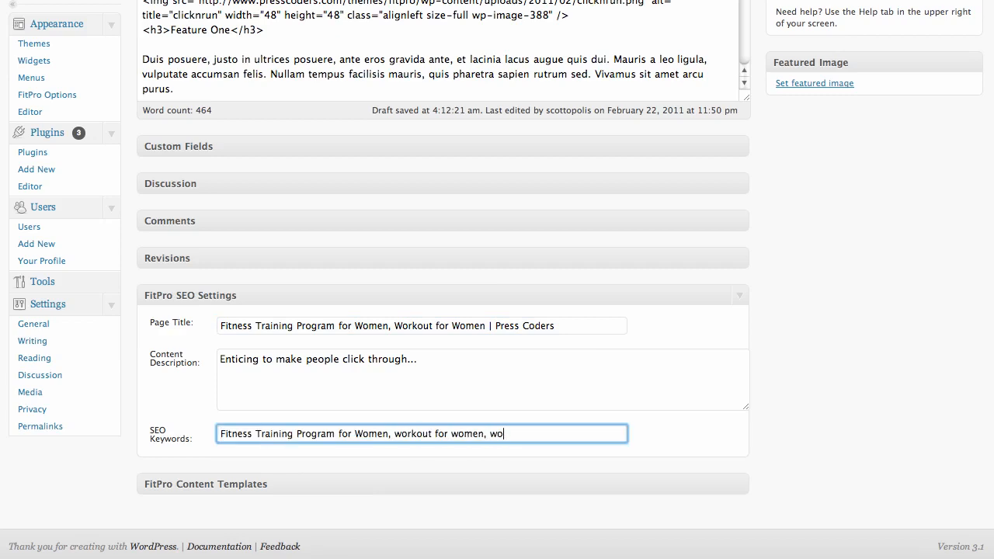
text(men's workout)
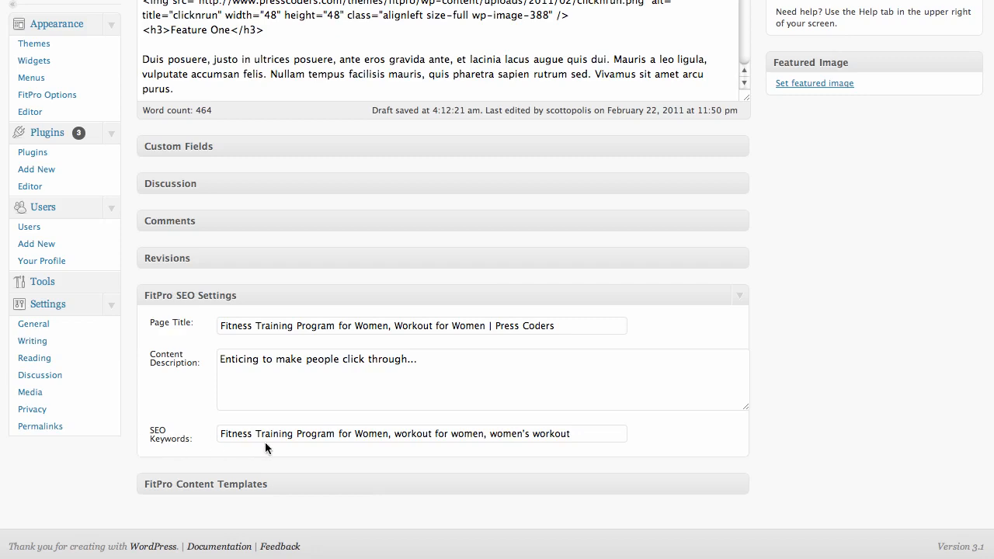
mouse_move(832, 396)
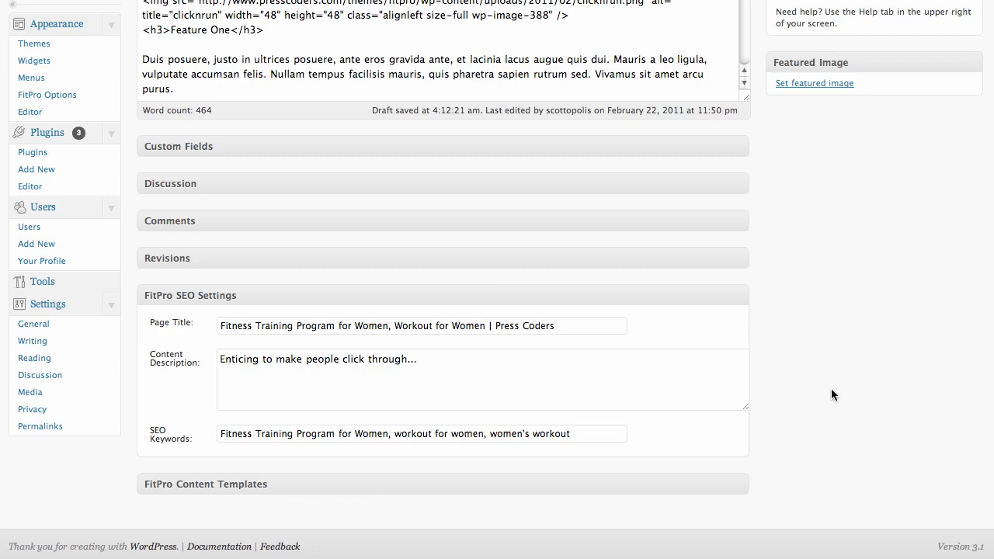
mouse_move(760, 408)
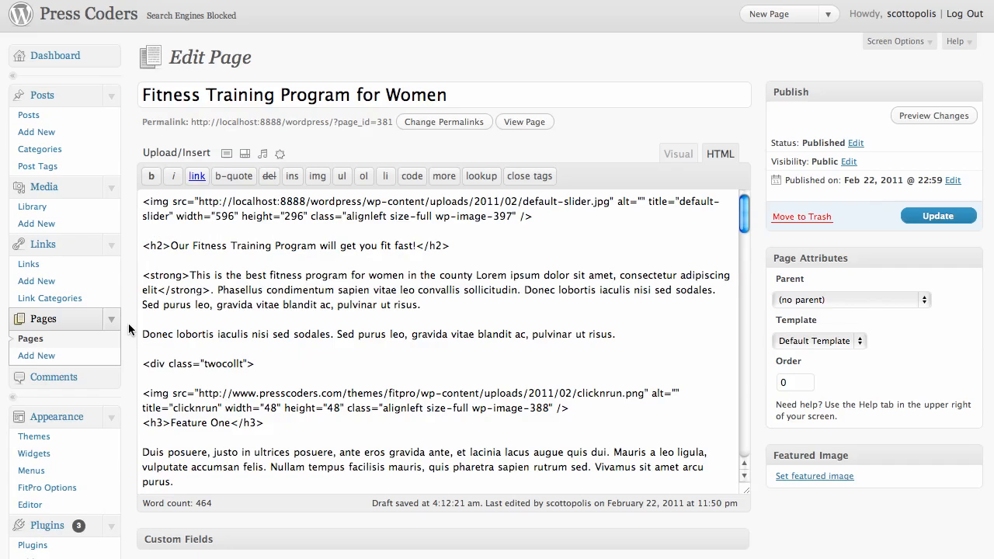
- Update the page and go to Settings > Permalinks
click(938, 214)
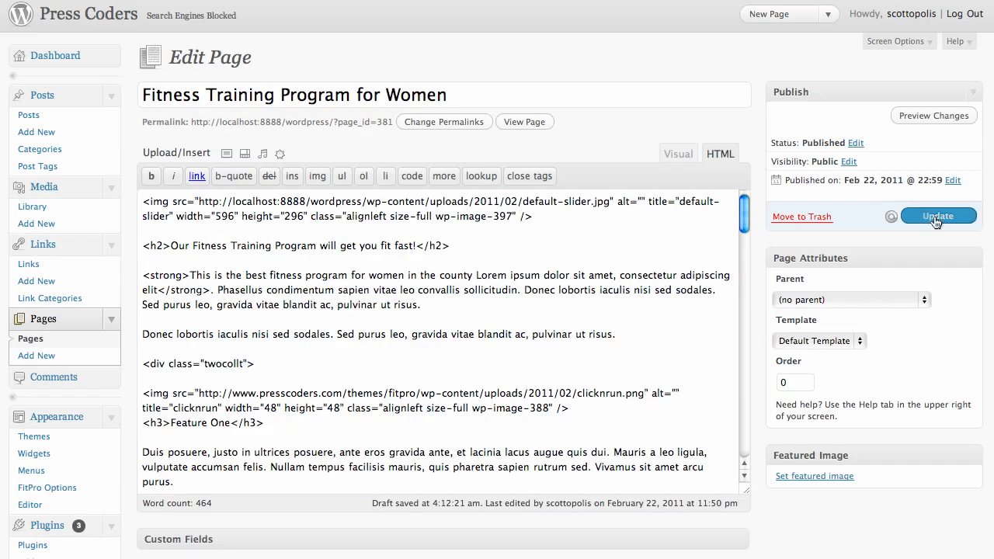
click(938, 216)
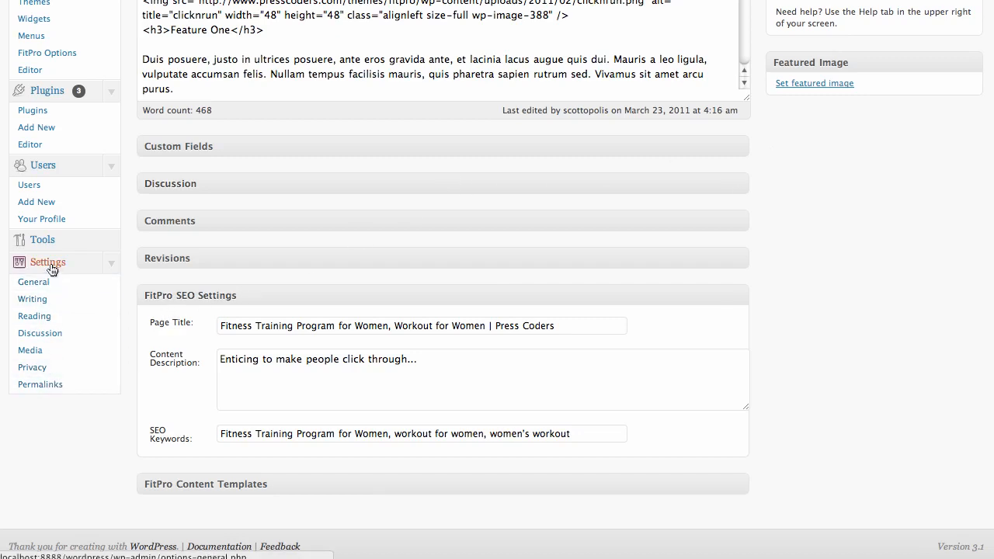
click(41, 384)
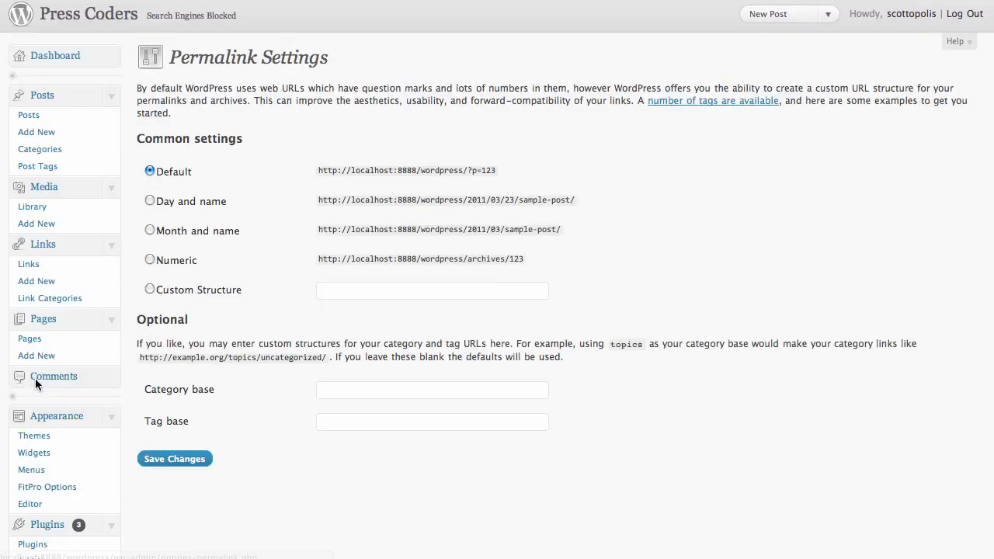
mouse_move(285, 273)
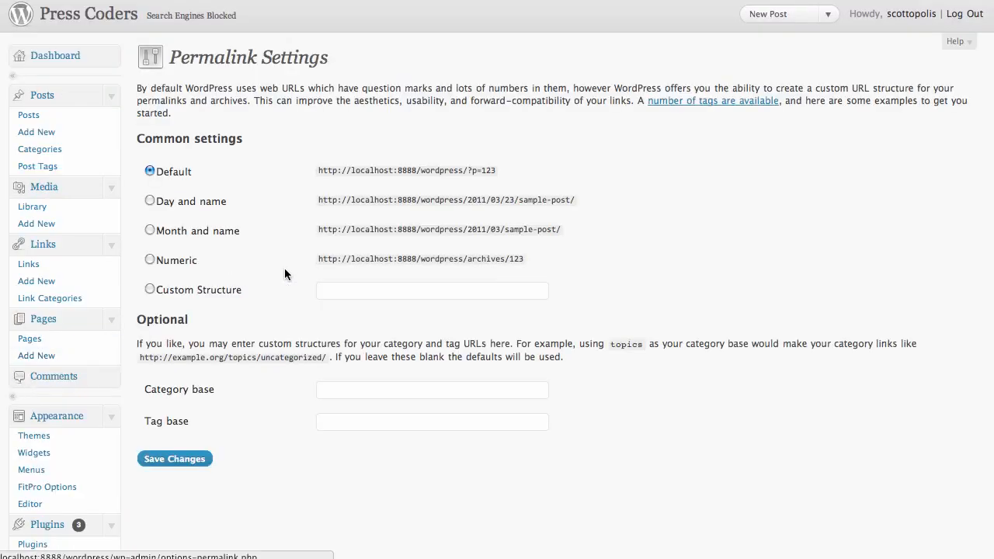
mouse_move(149, 293)
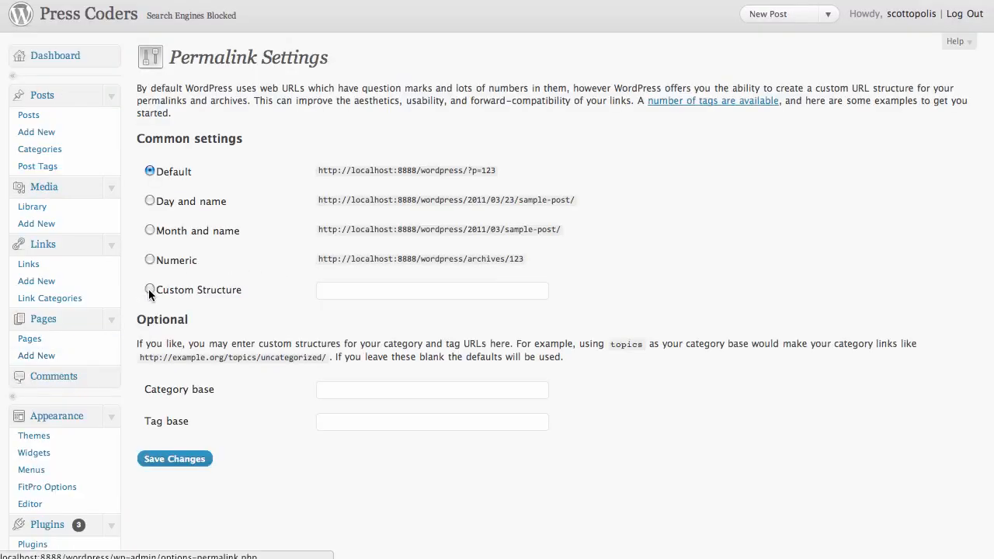
- Choose a Custom Structure permalink starting with '/', then return to the Pages list
click(149, 288)
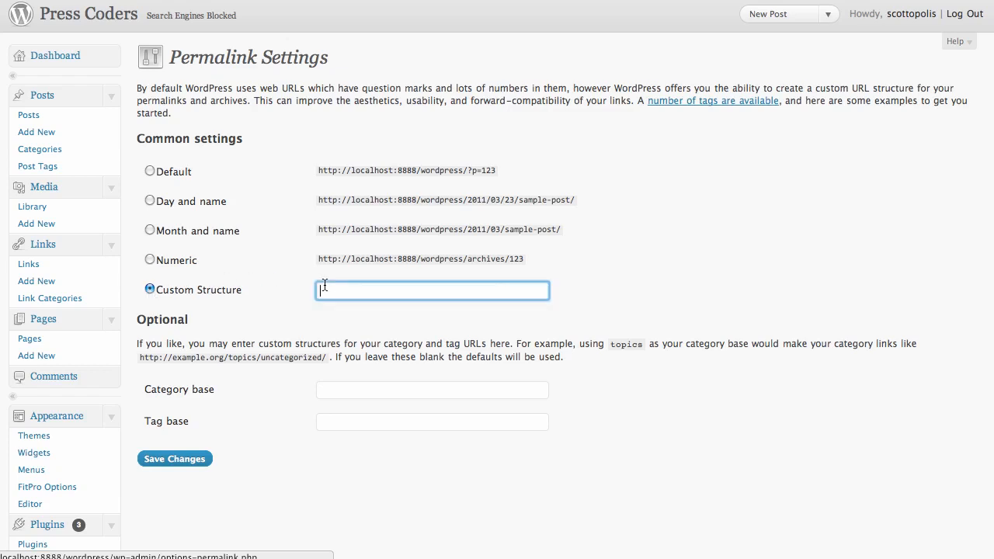
text(/%postname%)
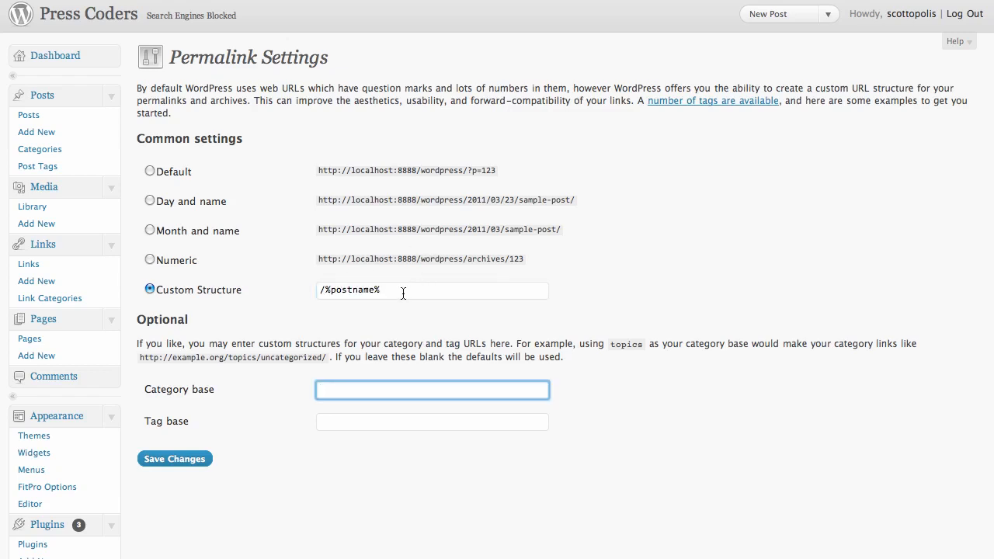
mouse_move(628, 295)
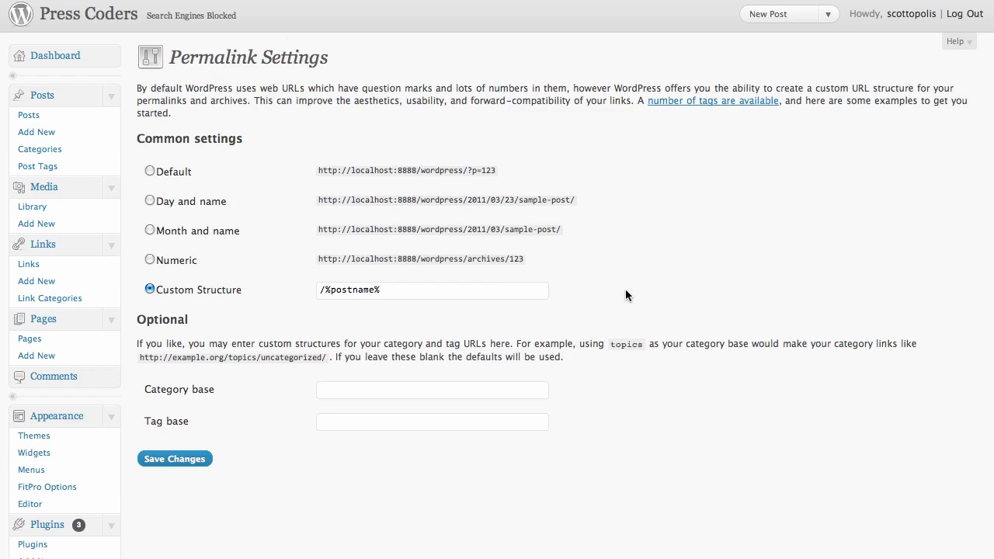
mouse_move(264, 396)
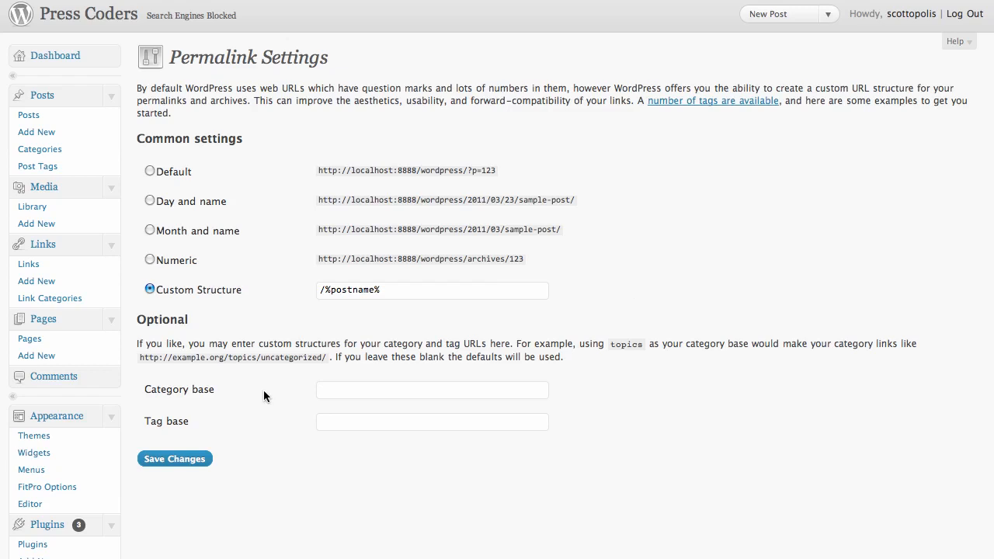
mouse_move(450, 258)
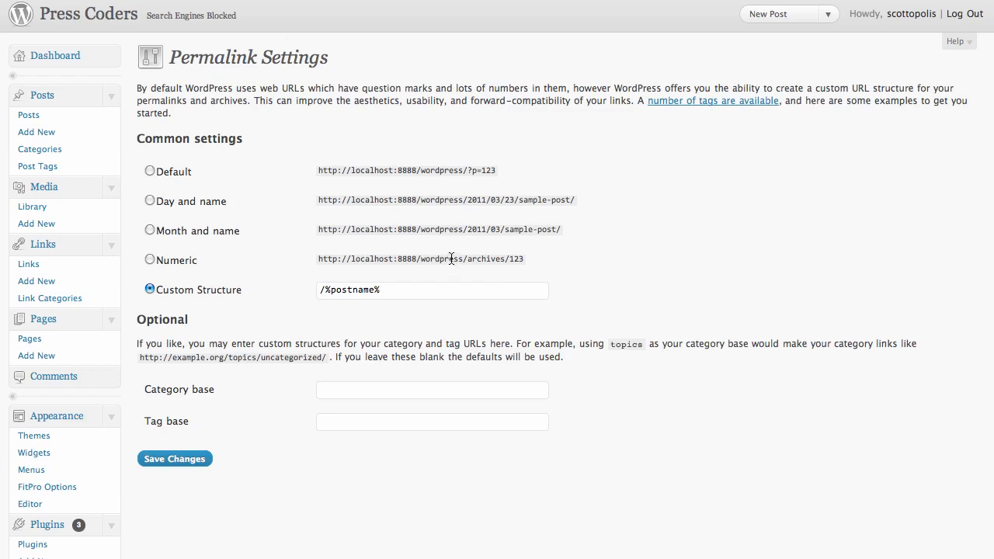
mouse_move(524, 261)
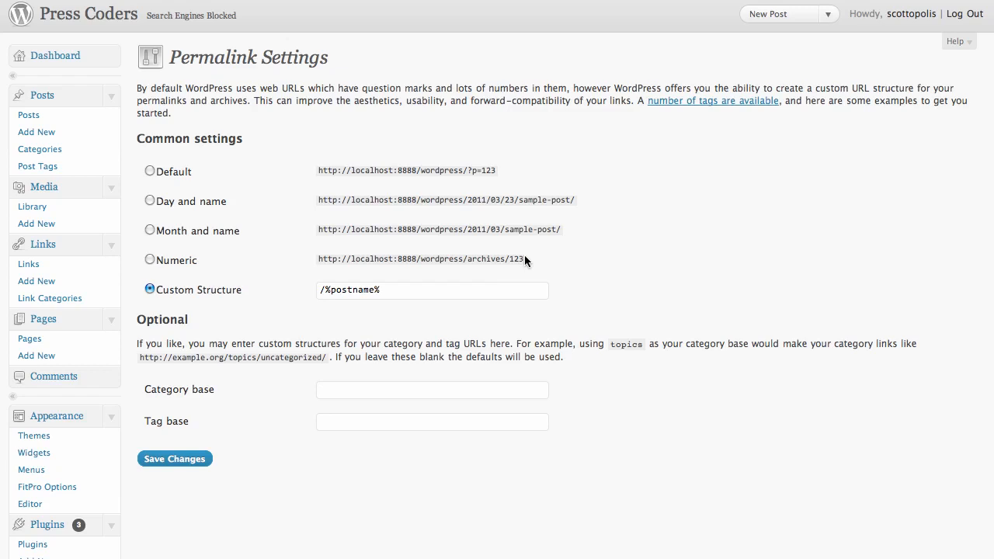
mouse_move(308, 252)
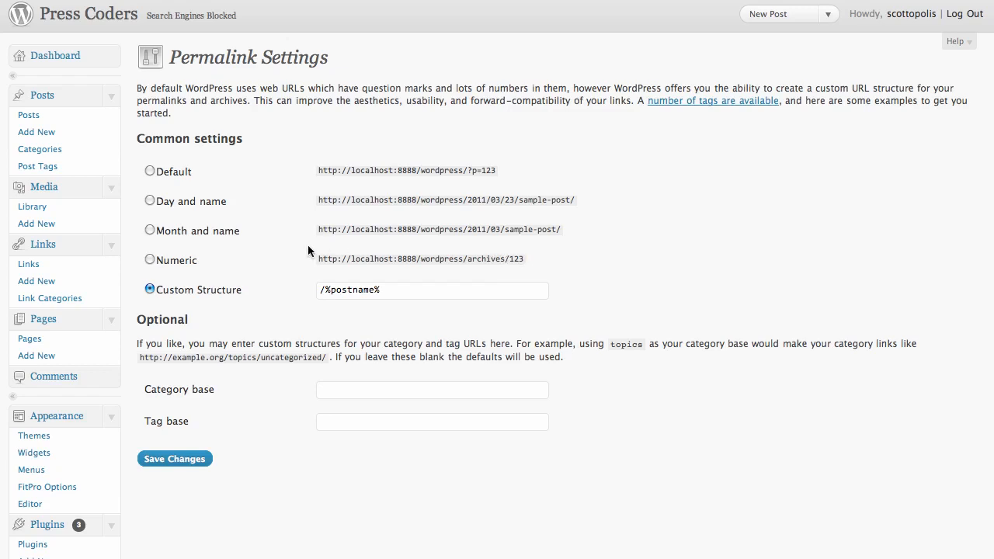
click(174, 458)
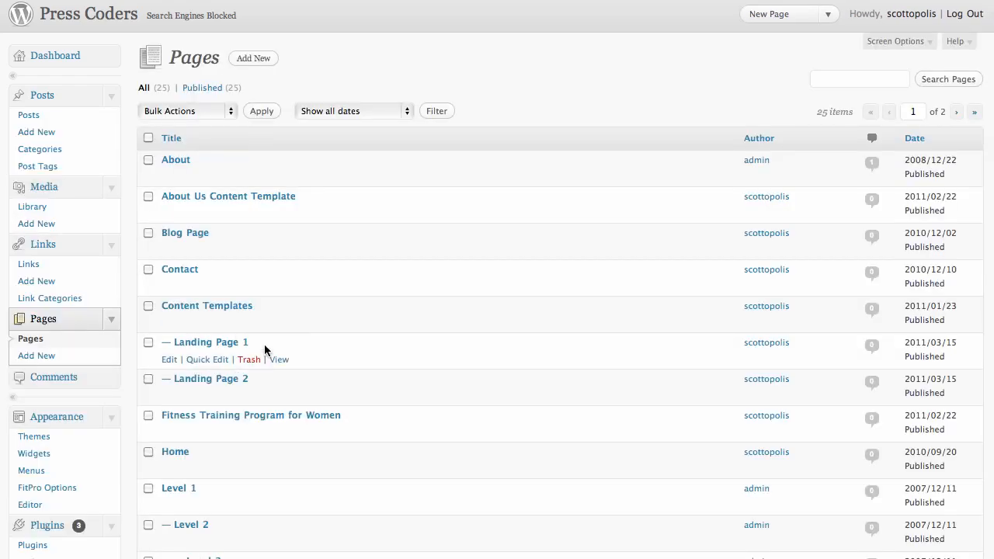
- Open the Fitness Training Program for Women page and enter the slug fitness-training-program-for-women
click(252, 414)
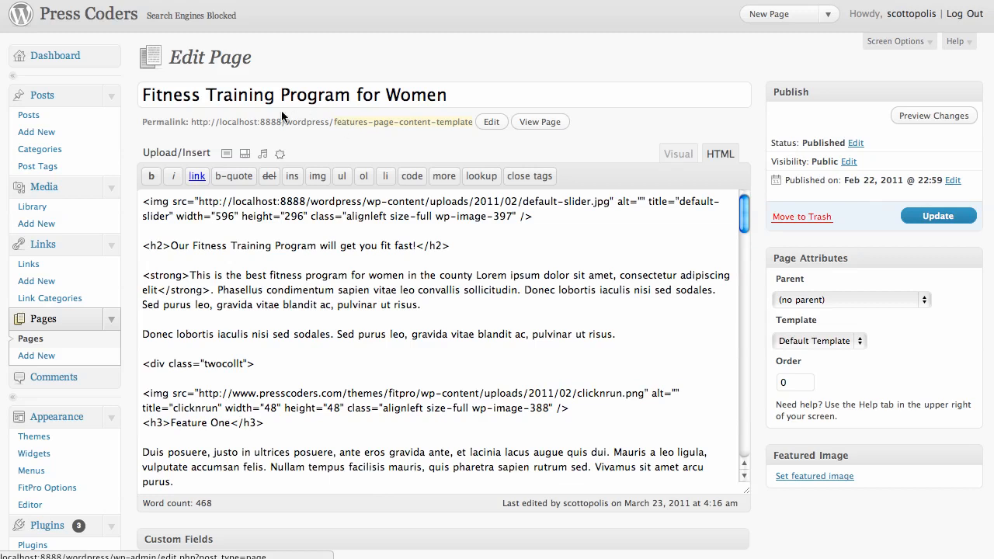
mouse_move(223, 121)
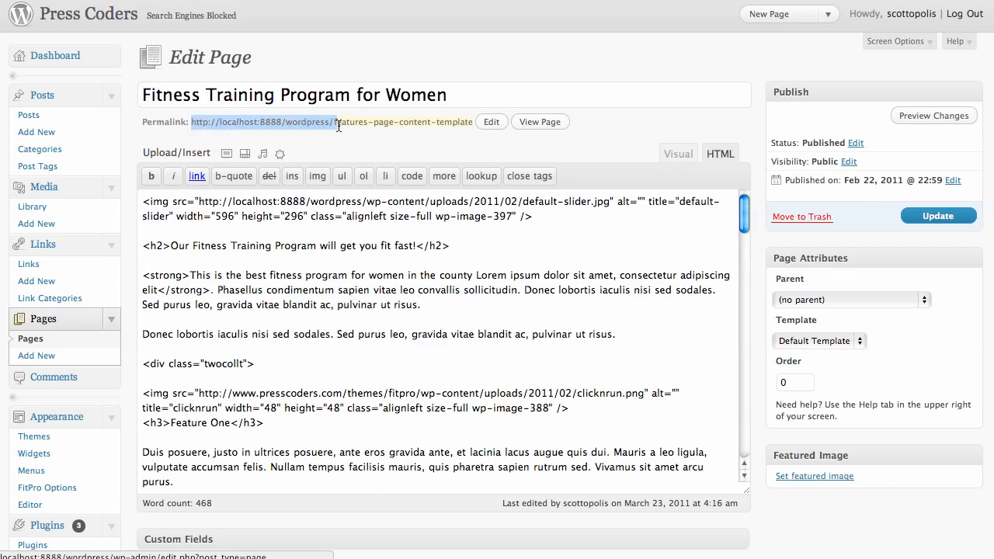
click(490, 121)
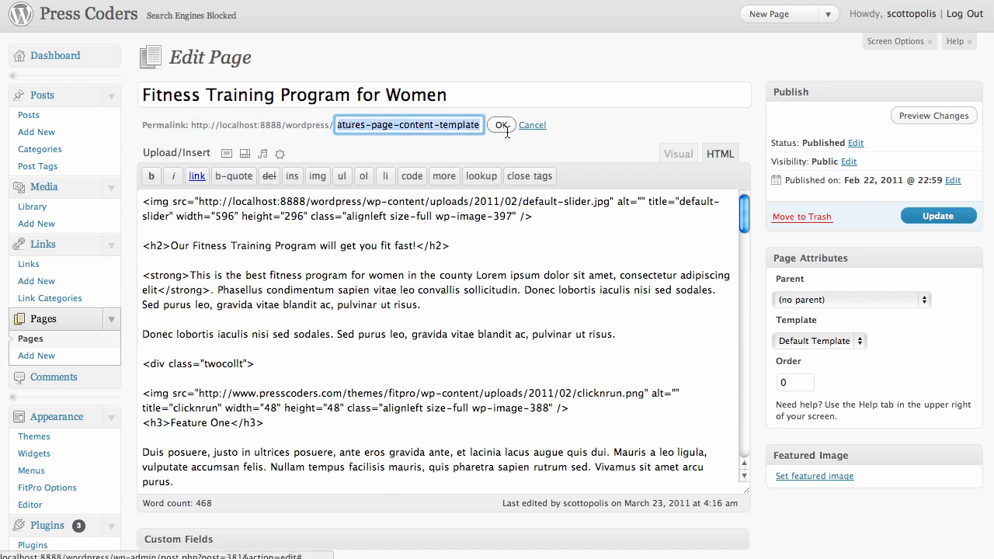
text(fit)
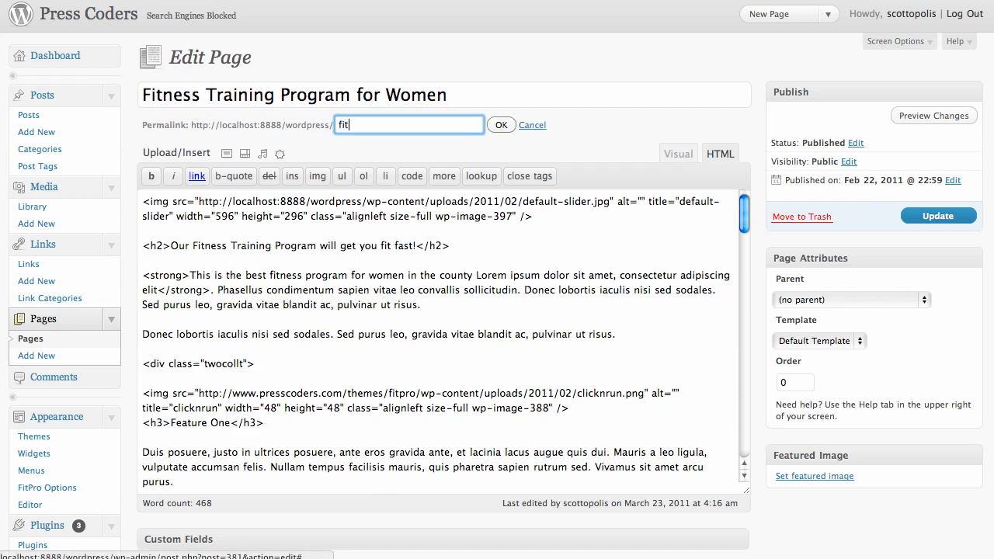
text(fitness-training-)
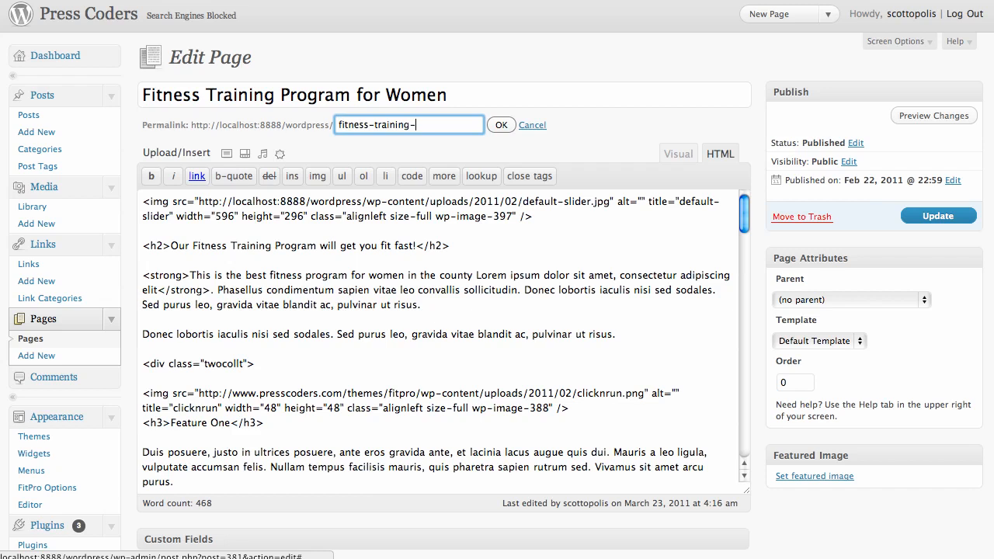
text(program-for-)
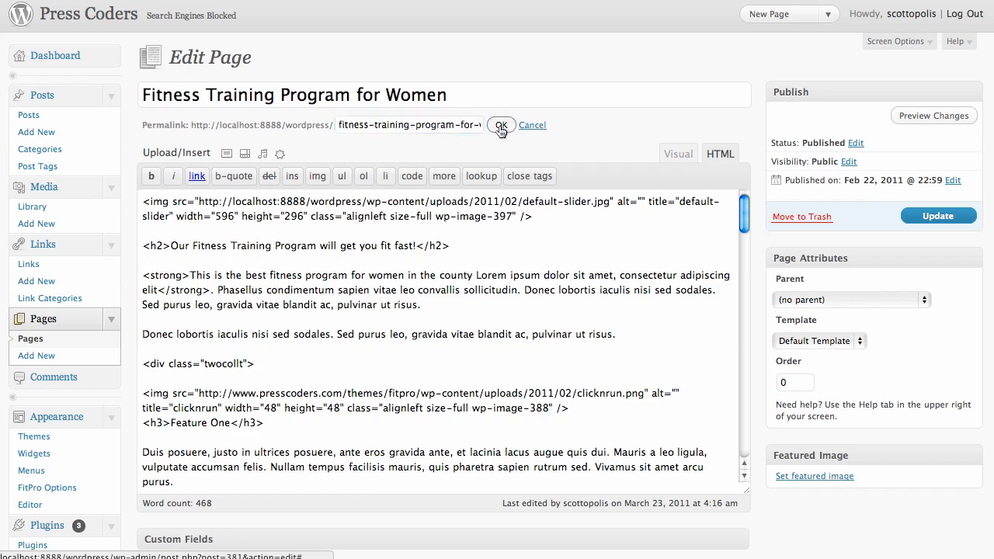
- Confirm the new keyword slug with OK and reopen it for editing
click(500, 124)
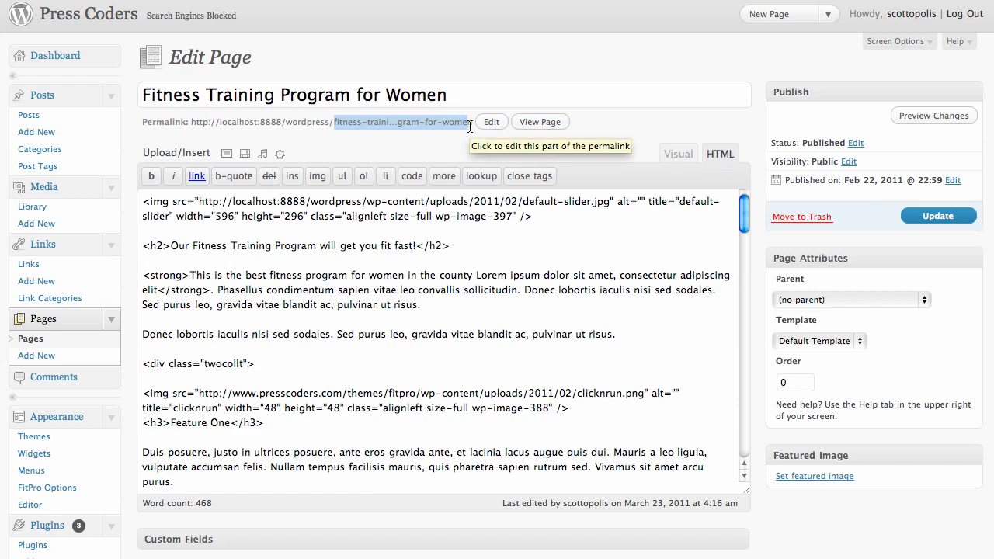
mouse_move(359, 225)
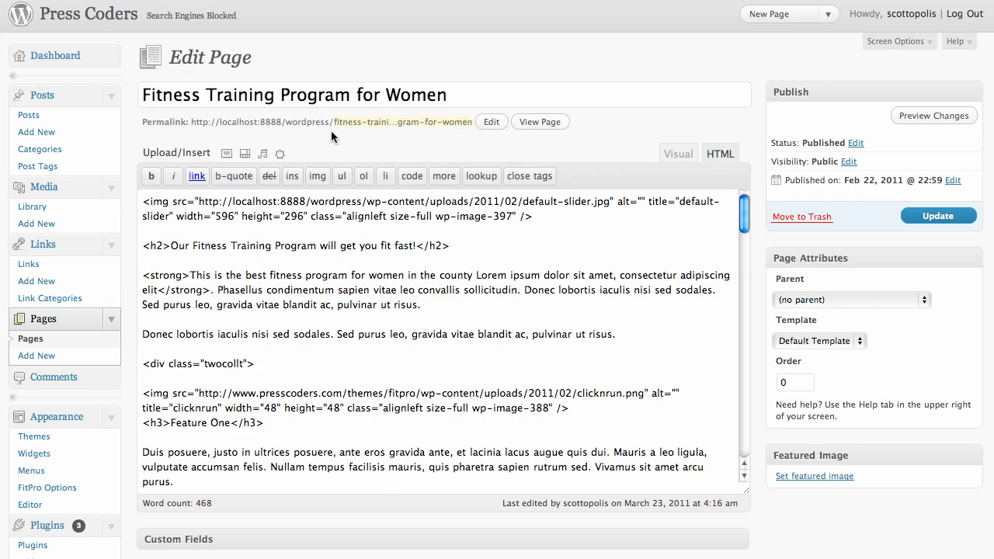
mouse_move(334, 124)
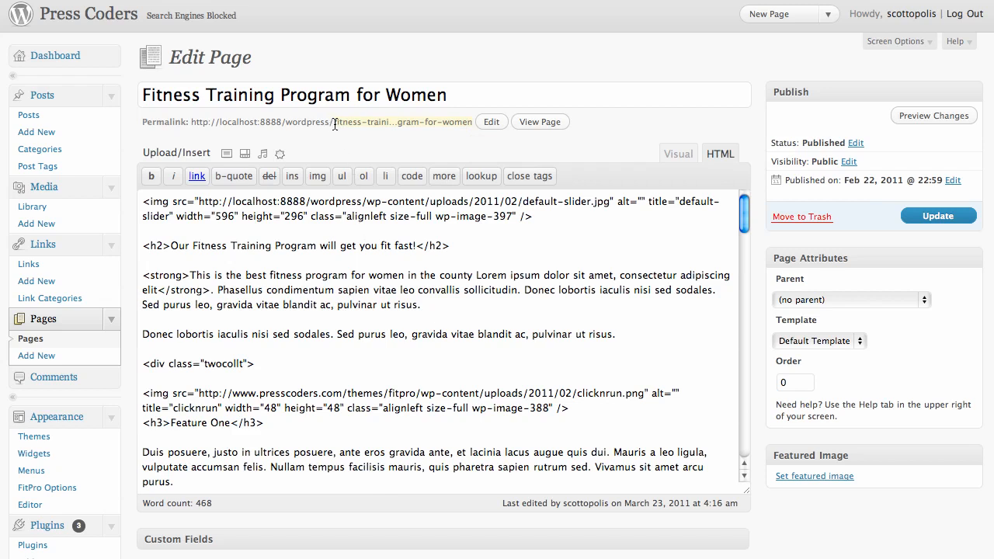
click(491, 121)
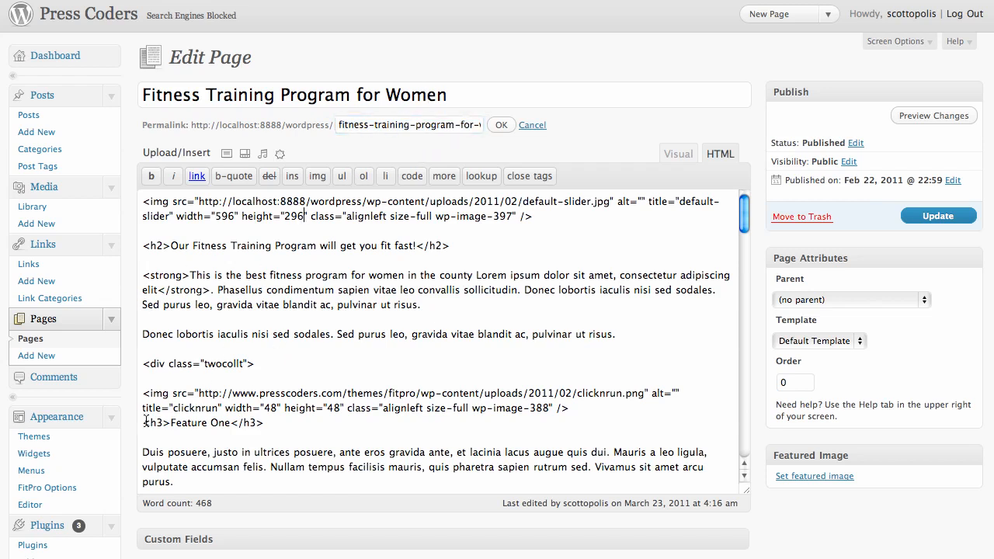
scroll(down, 3)
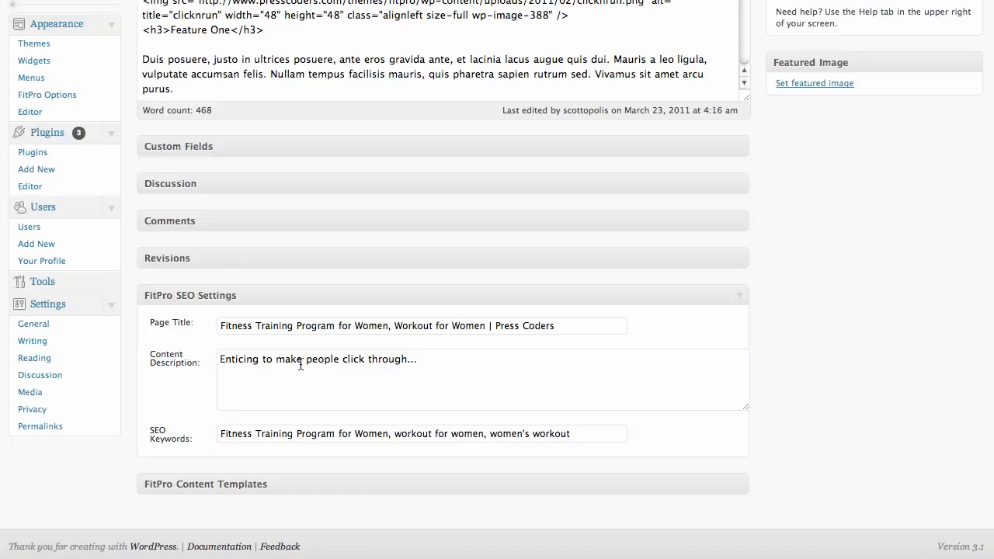
mouse_move(649, 374)
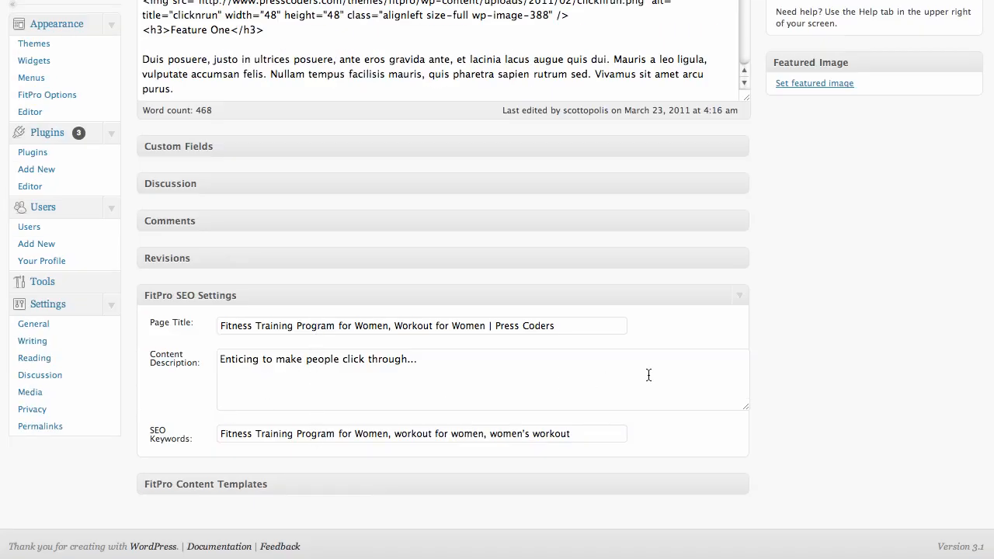
scroll(up, 3)
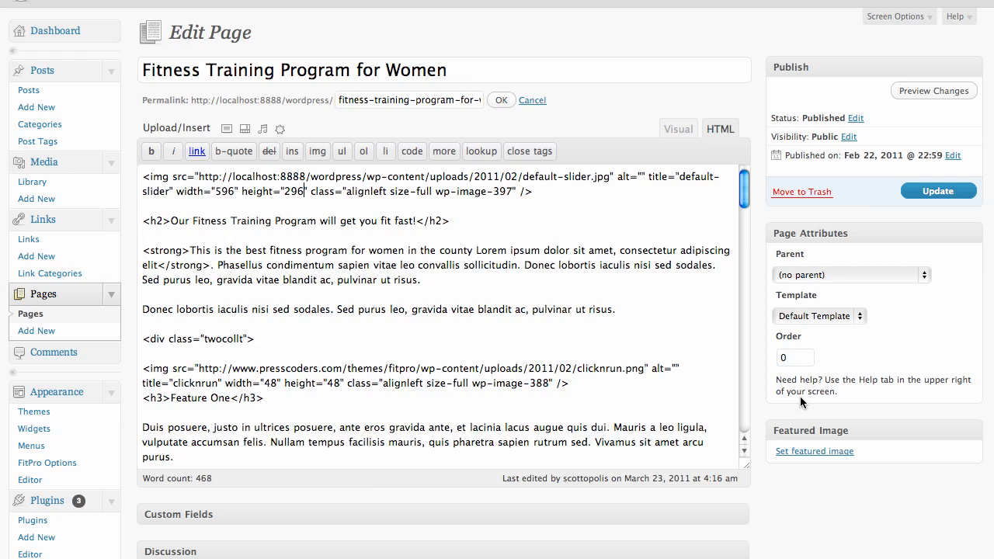